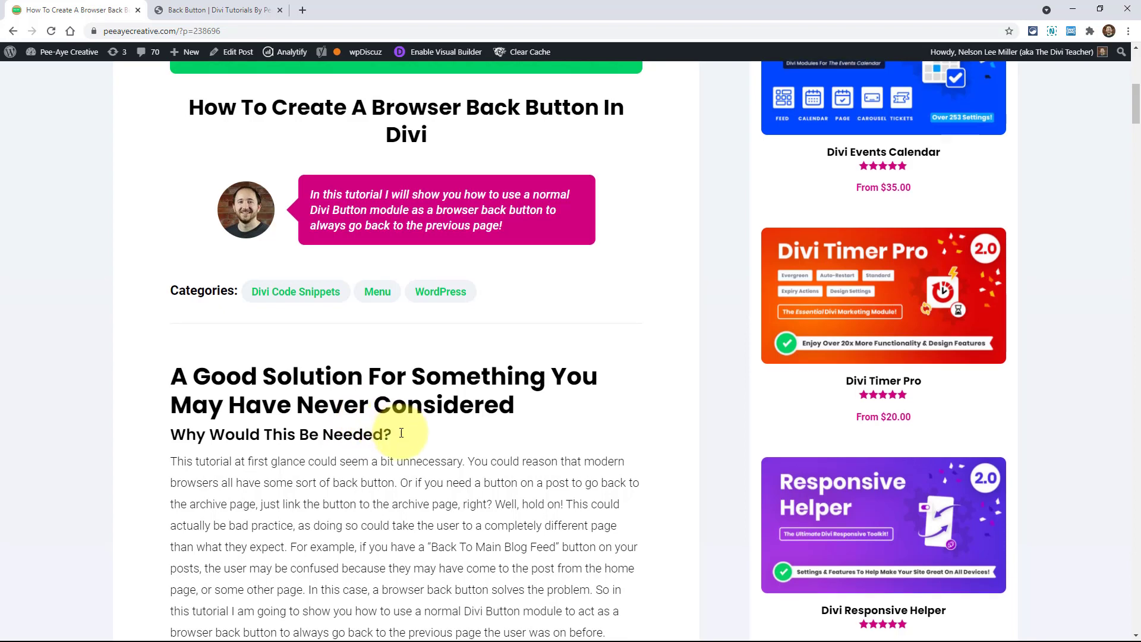
Scroll through the tutorial's steps, then switch to the 'Back Button | Divi Tutorials' Visual Builder page.
{"action": "scroll", "scroll_direction": "down", "scroll_amount": 3}
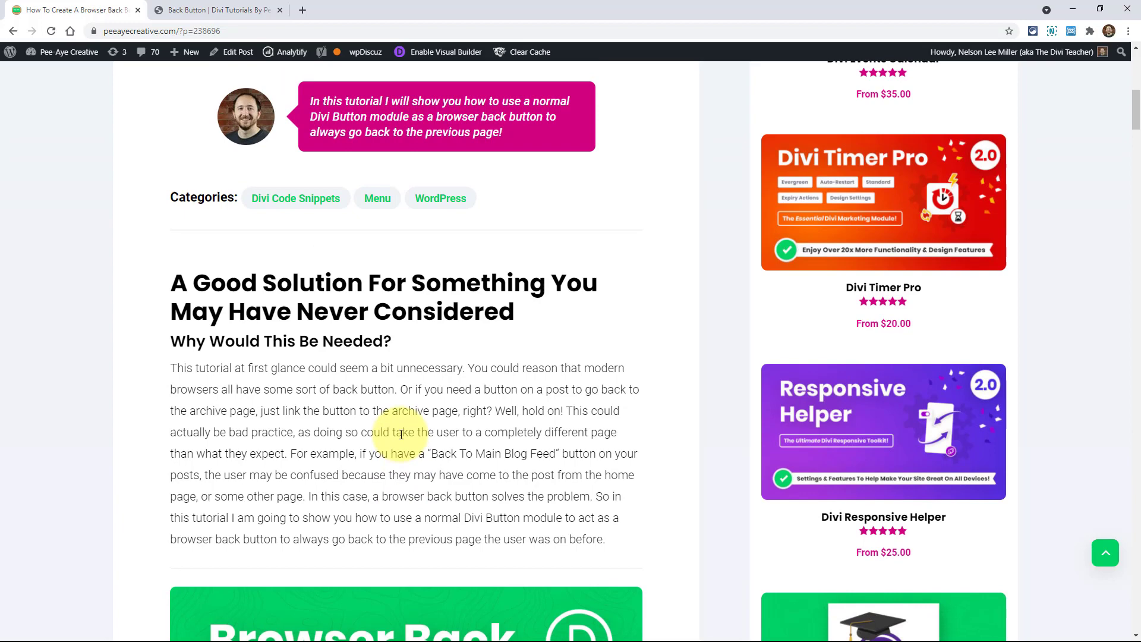
{"action": "scroll", "scroll_direction": "down", "scroll_amount": 3}
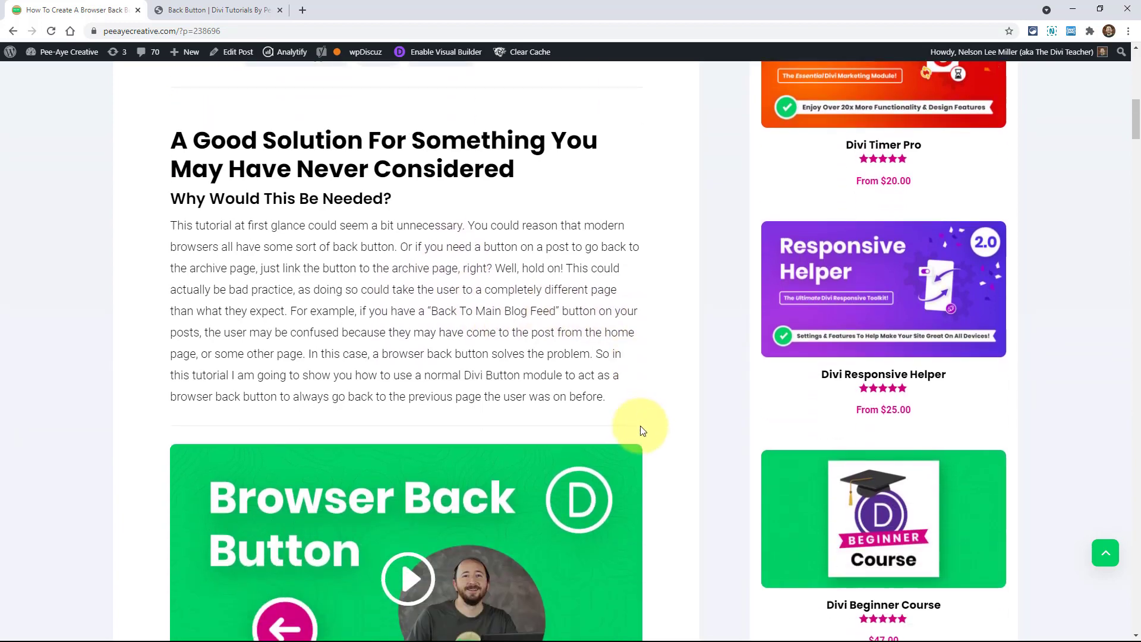
{"action": "mouse_move", "coordinate": [674, 437]}
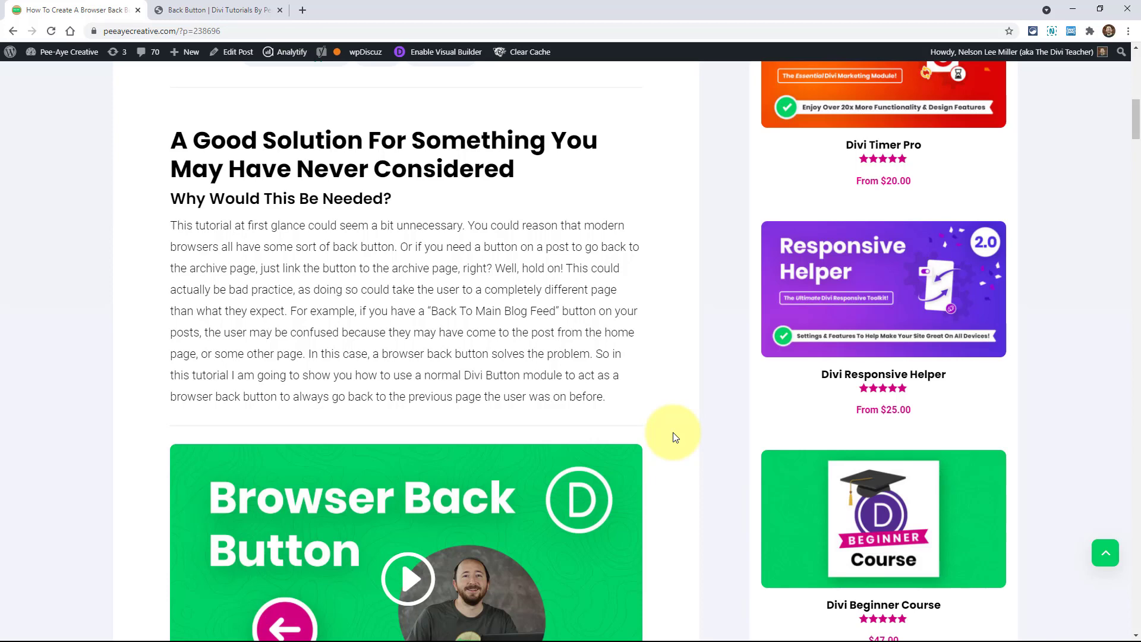
{"action": "mouse_move", "coordinate": [664, 464]}
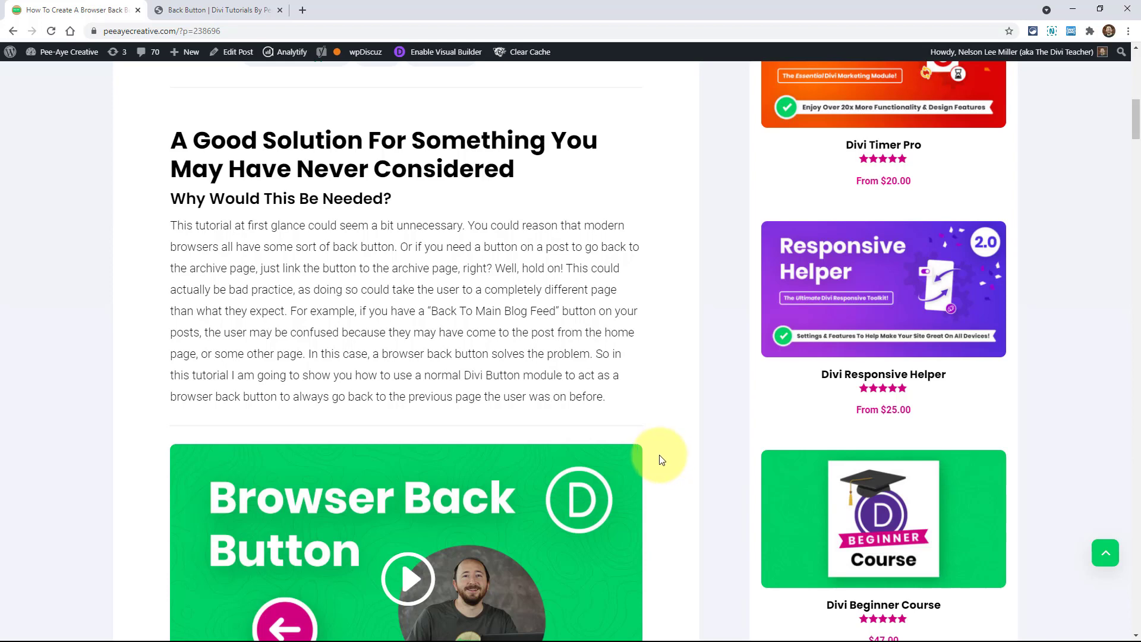
{"action": "left_click", "coordinate": [211, 9]}
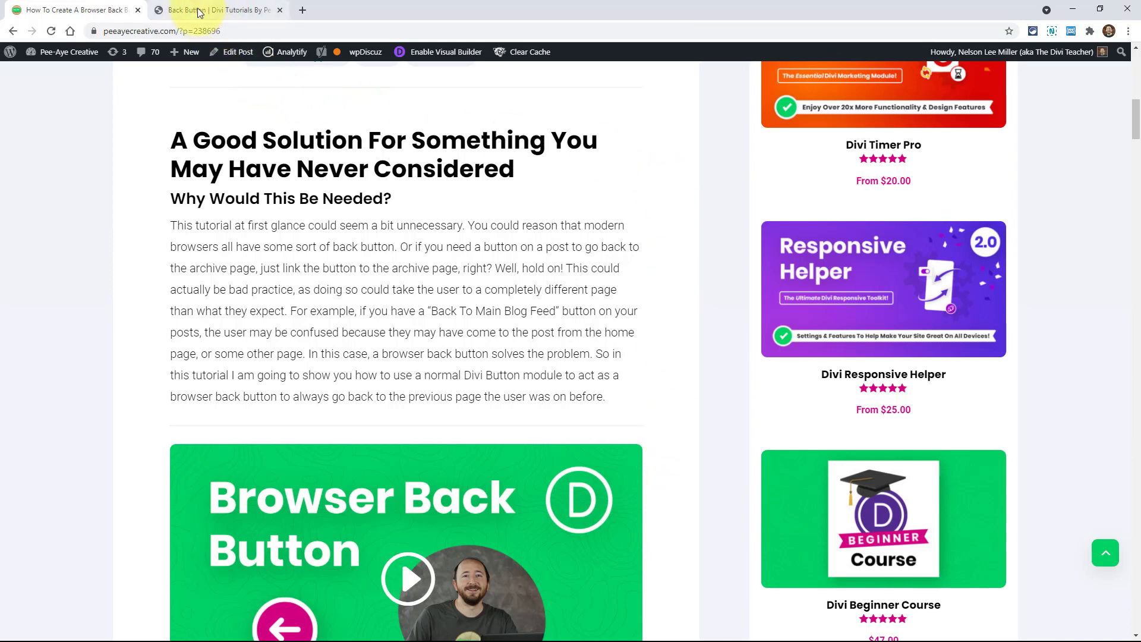
{"action": "scroll", "scroll_direction": "down", "scroll_amount": 3}
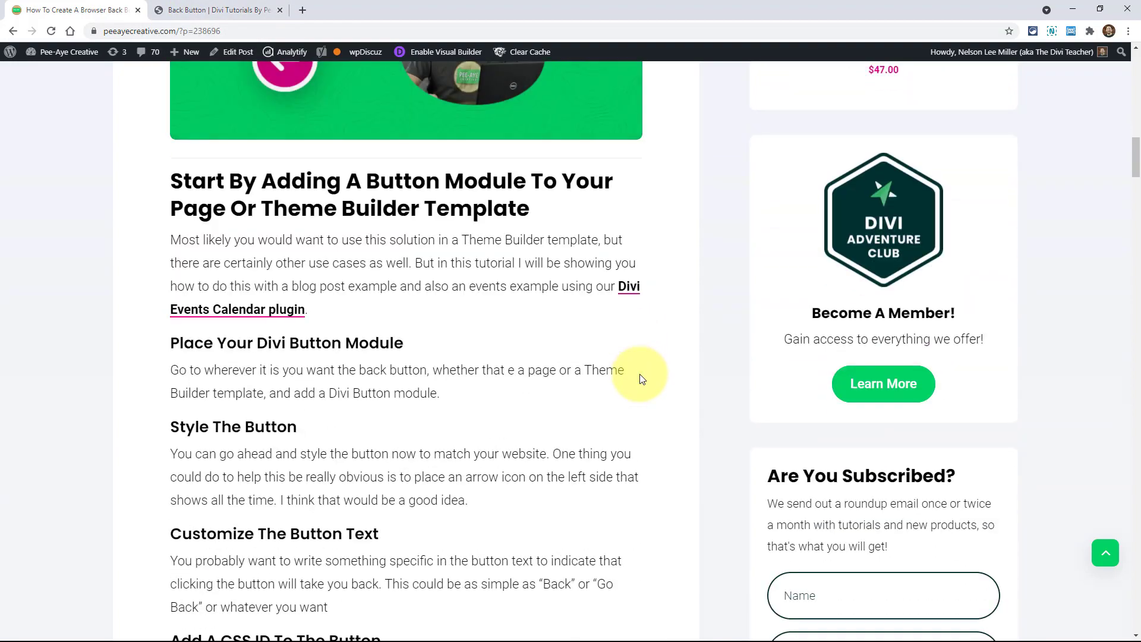
{"action": "scroll", "scroll_direction": "down", "scroll_amount": 3}
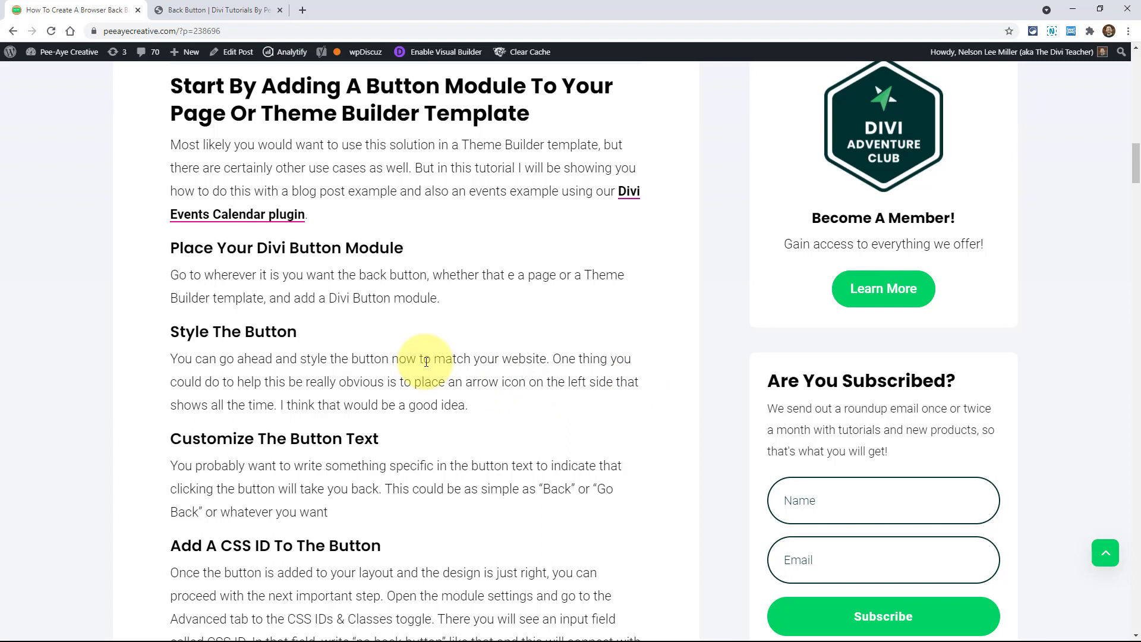
{"action": "mouse_move", "coordinate": [316, 341]}
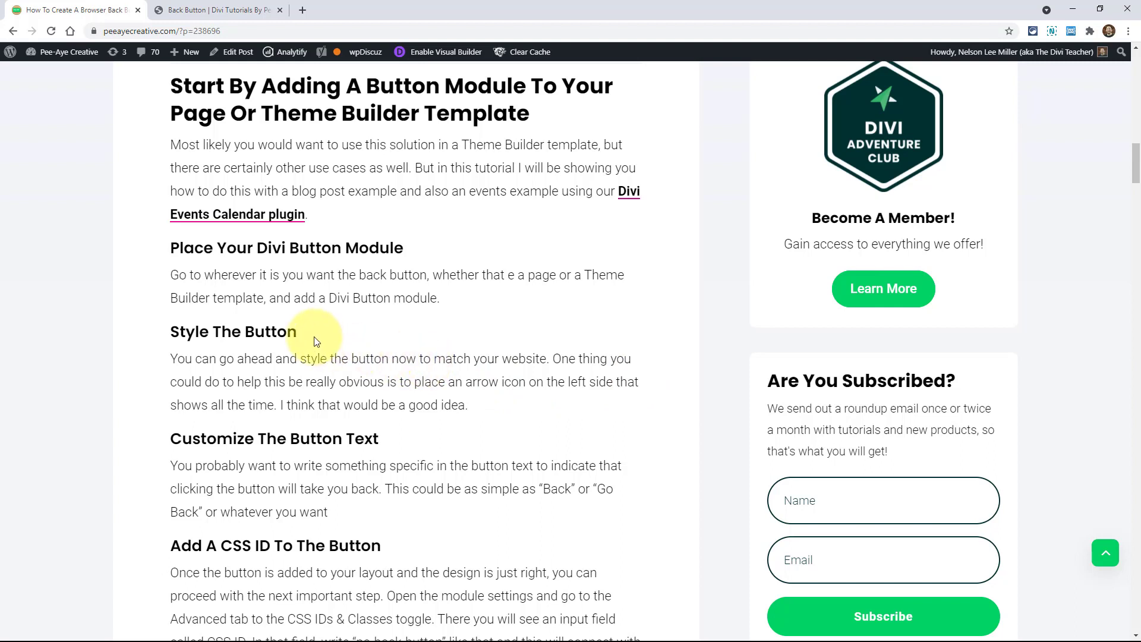
{"action": "scroll", "scroll_direction": "down", "scroll_amount": 3}
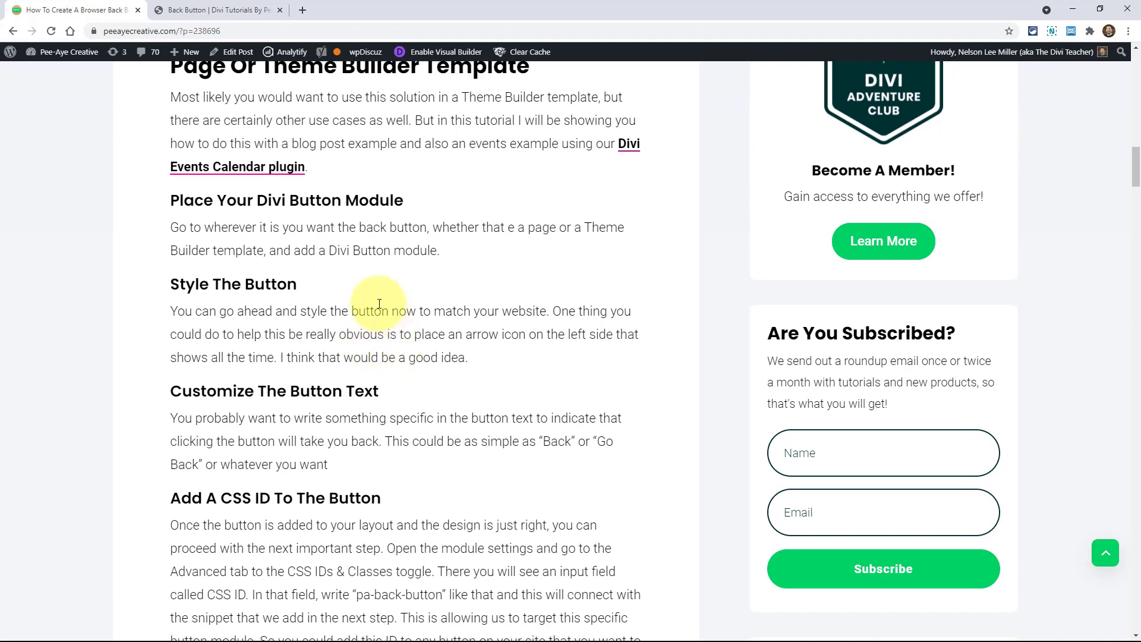
{"action": "left_click", "coordinate": [217, 9]}
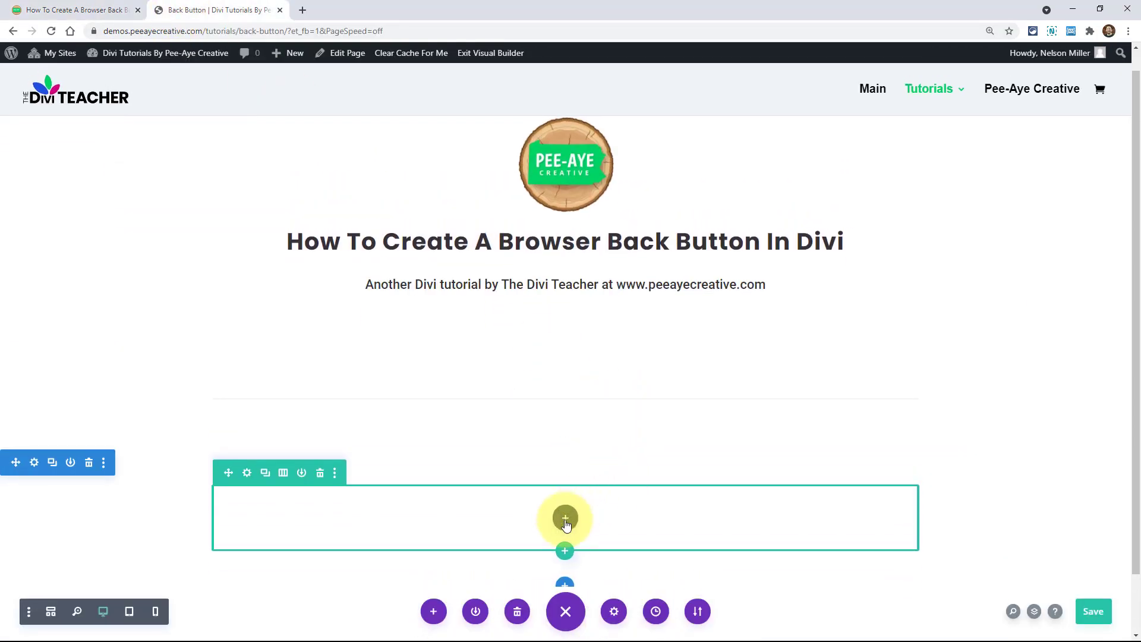
Insert a Button module into the empty row via the Insert Module search 'butt'.
{"action": "left_click", "coordinate": [565, 518]}
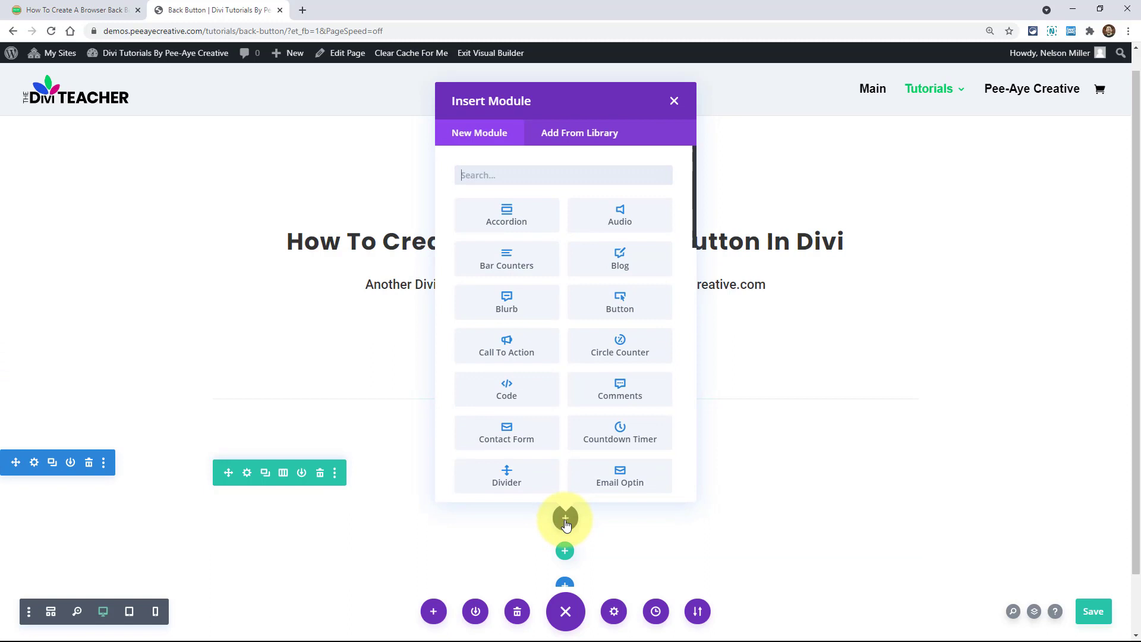
{"action": "type", "text": "butt"}
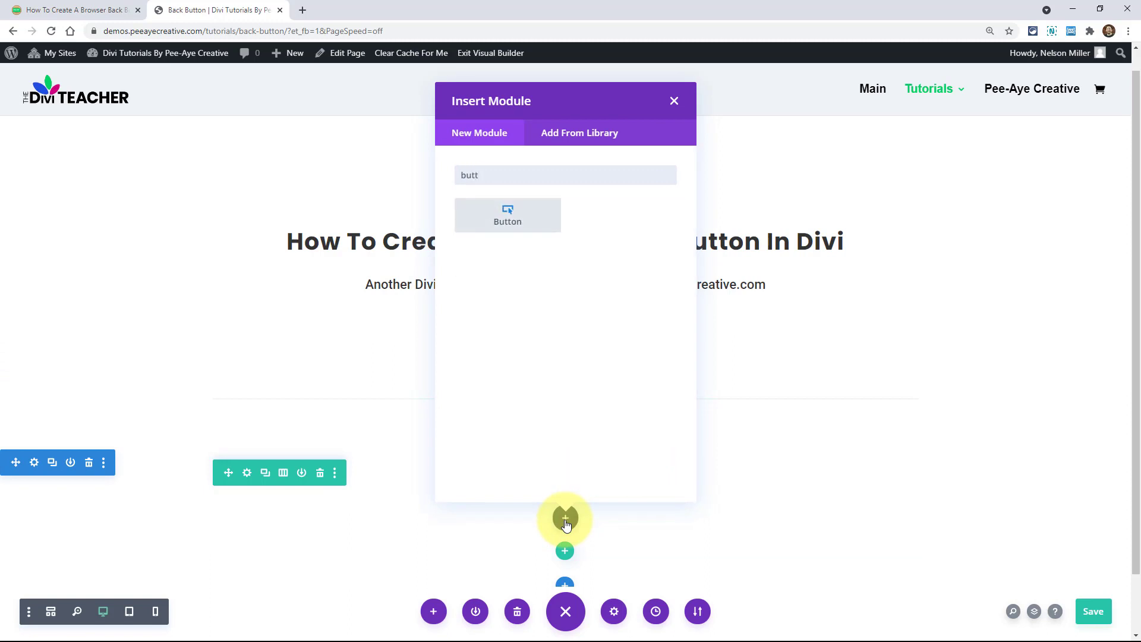
{"action": "left_click", "coordinate": [507, 215]}
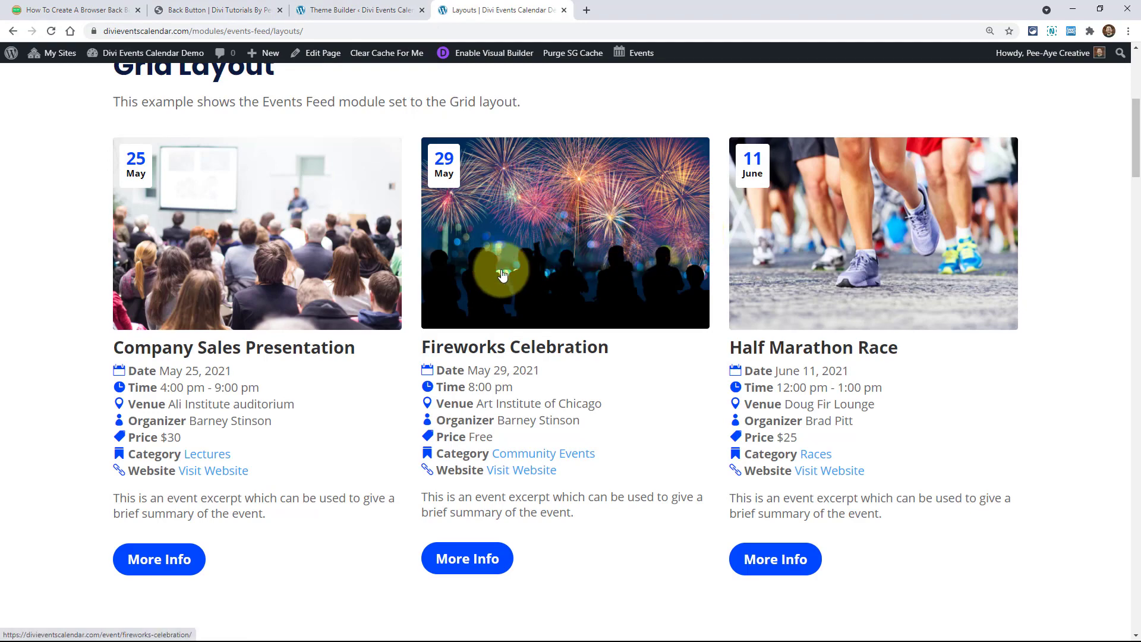
Open the Company Sales Presentation event from the Events Feed grid.
{"action": "scroll", "scroll_direction": "up", "scroll_amount": 3}
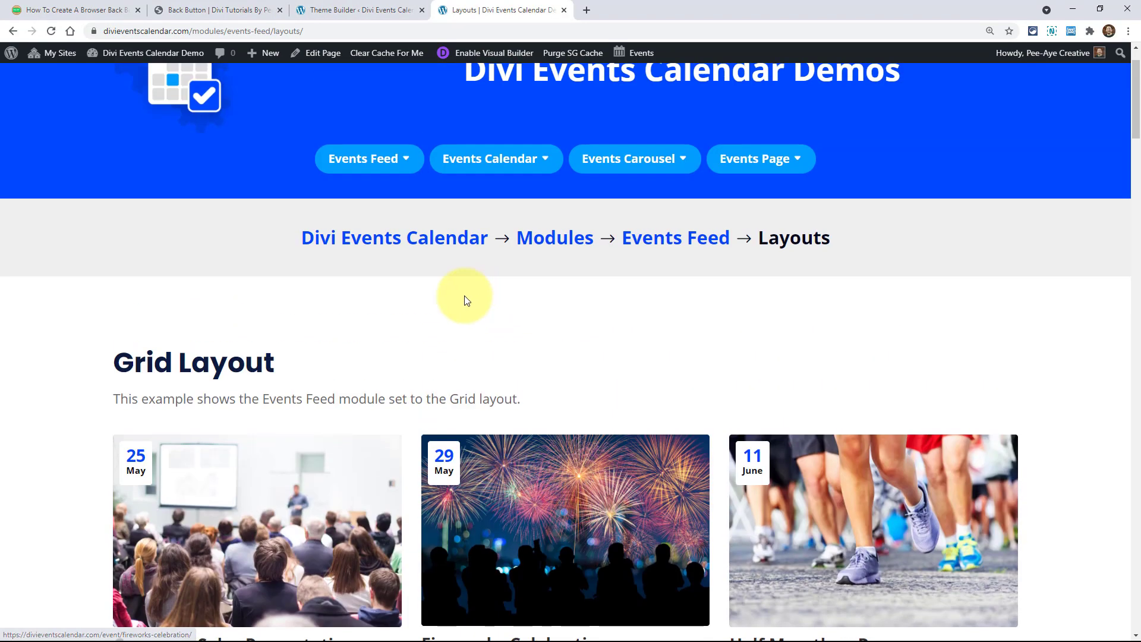
{"action": "scroll", "scroll_direction": "down", "scroll_amount": 3}
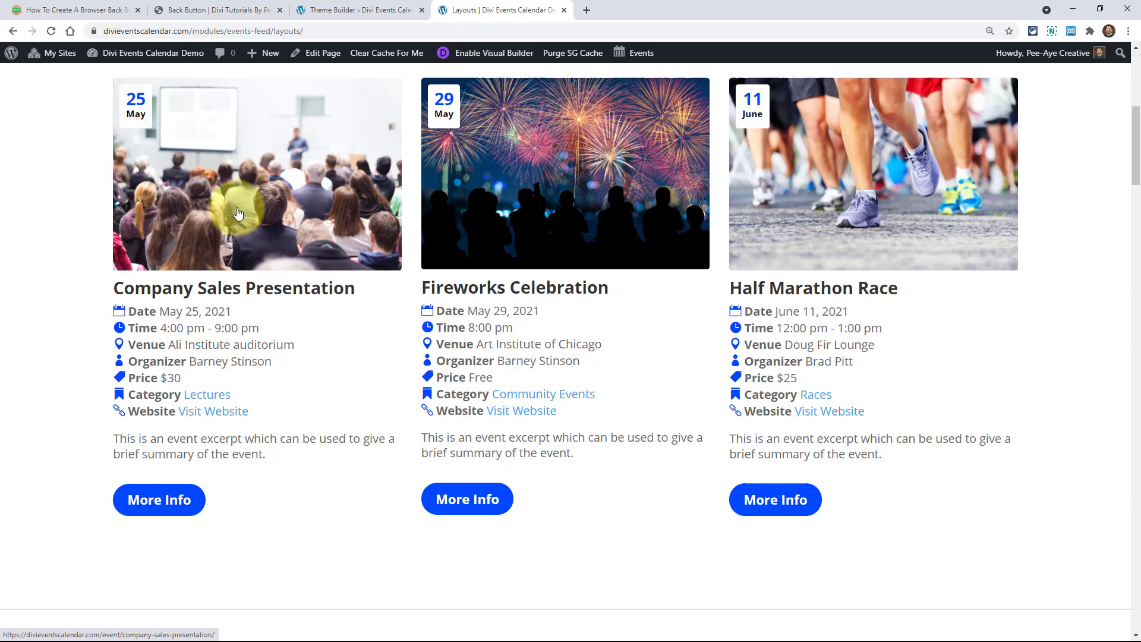
{"action": "left_click", "coordinate": [240, 213]}
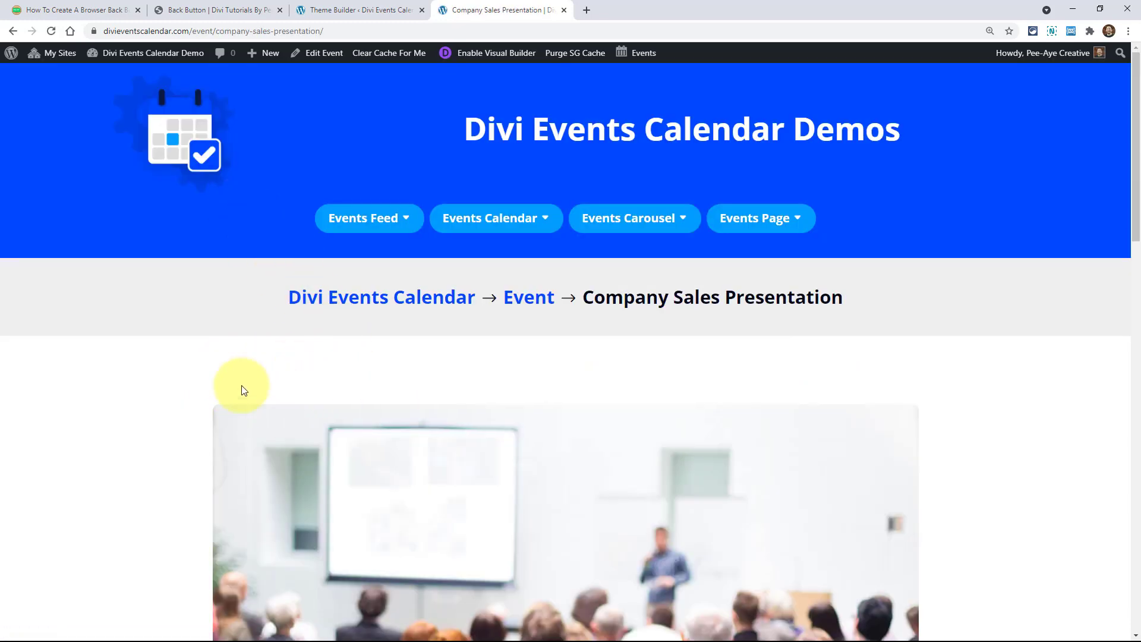
{"action": "mouse_move", "coordinate": [336, 9]}
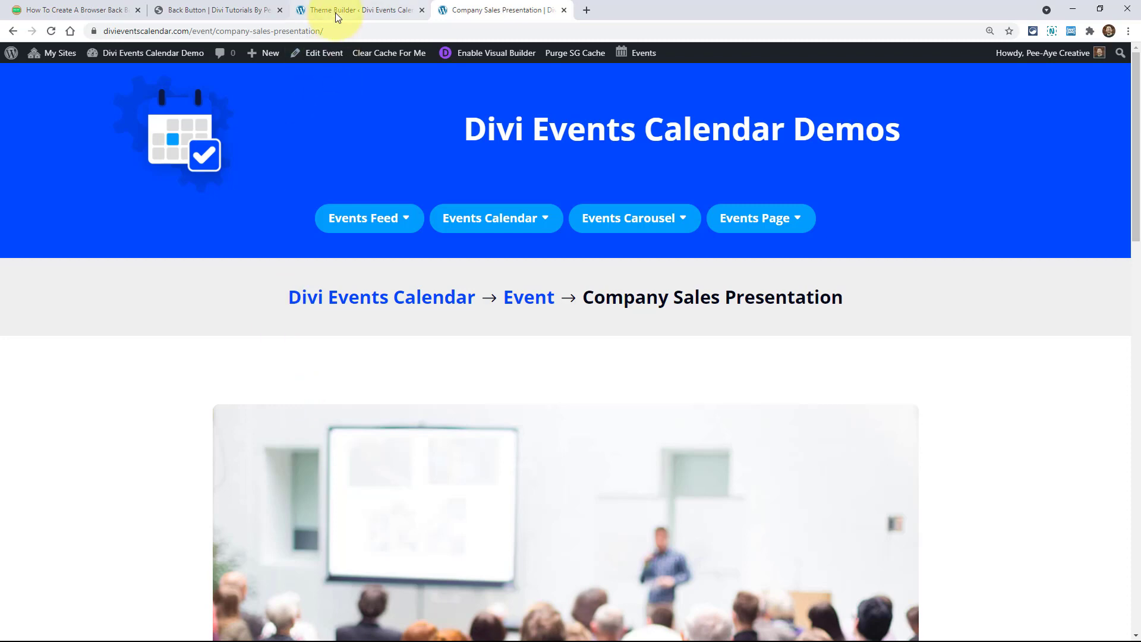
{"action": "mouse_move", "coordinate": [357, 9]}
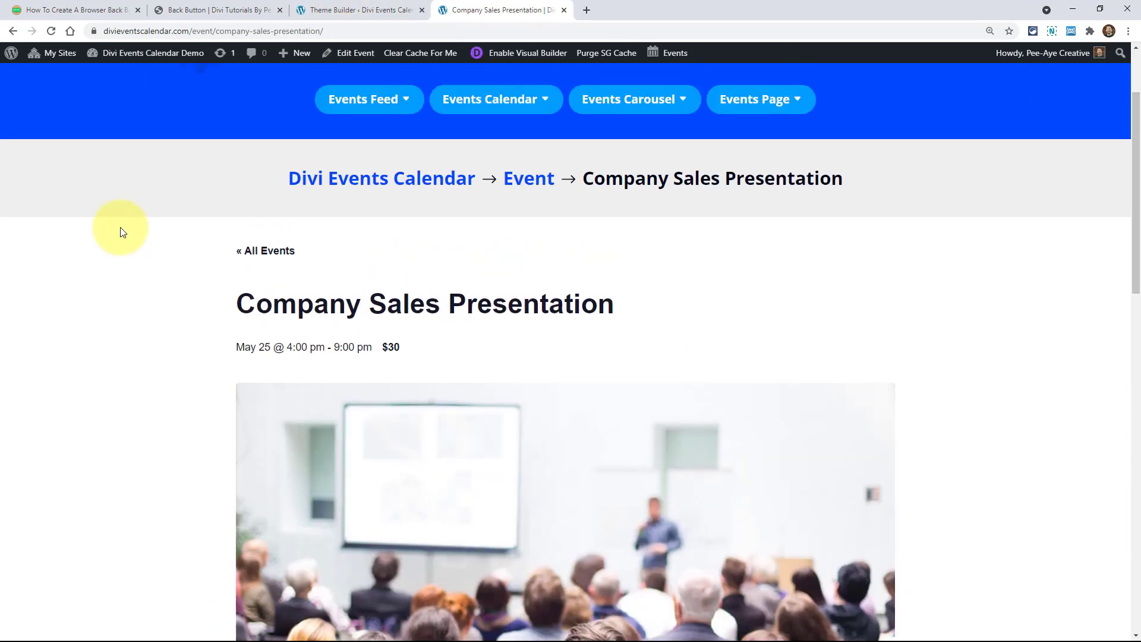
{"action": "mouse_move", "coordinate": [274, 251]}
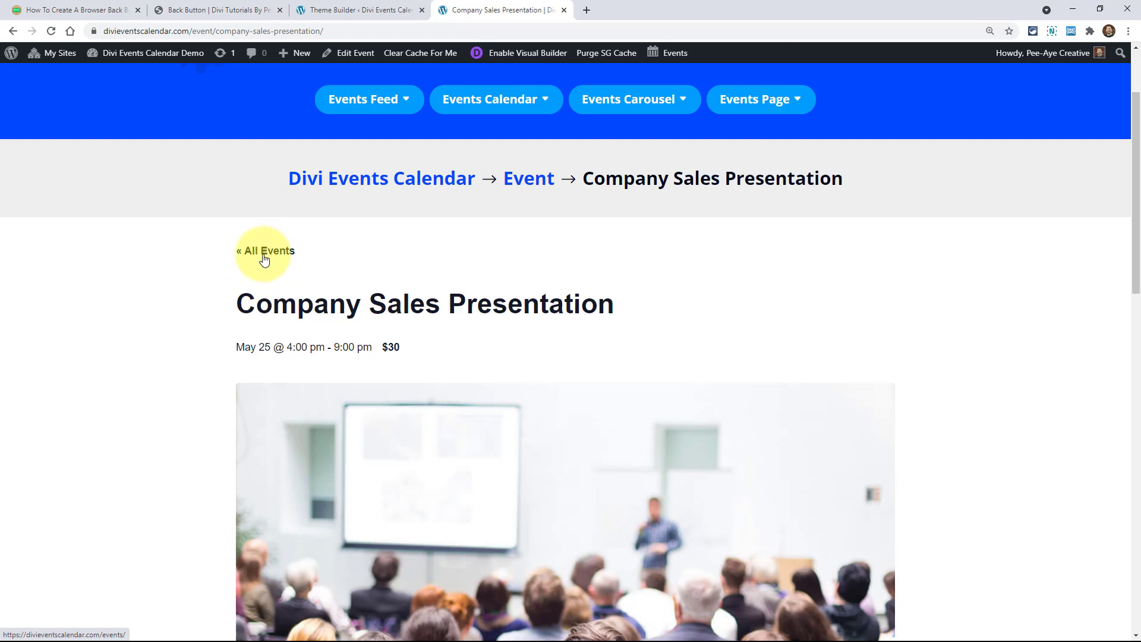
{"action": "mouse_move", "coordinate": [262, 258]}
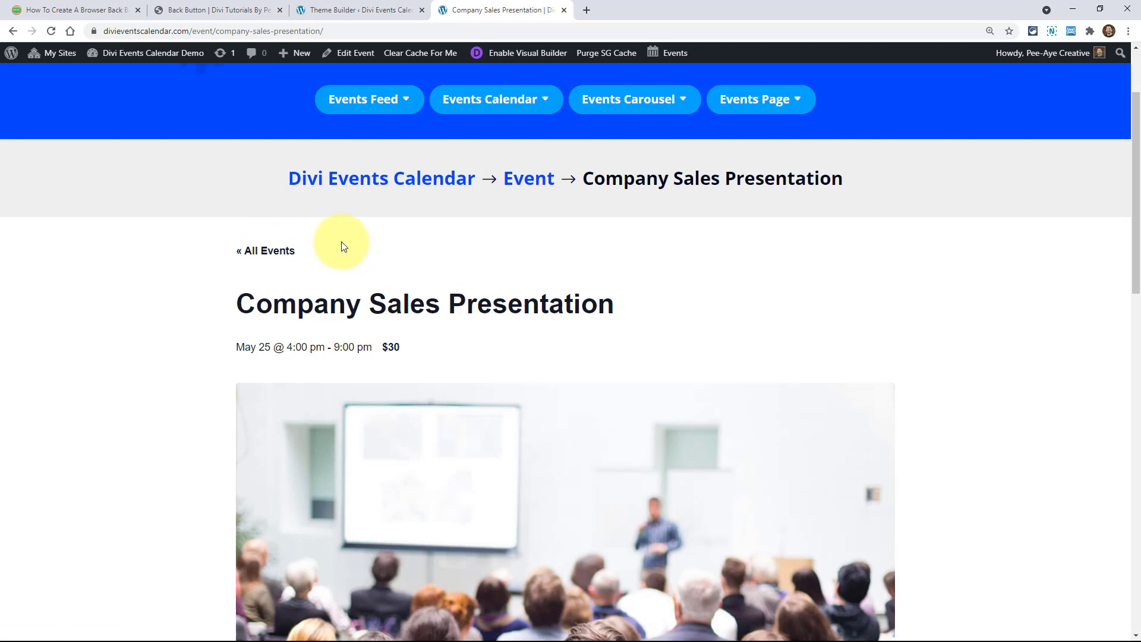
Scroll past the '« All Events' link, then switch to the Theme Builder events template.
{"action": "scroll", "scroll_direction": "down", "scroll_amount": 3}
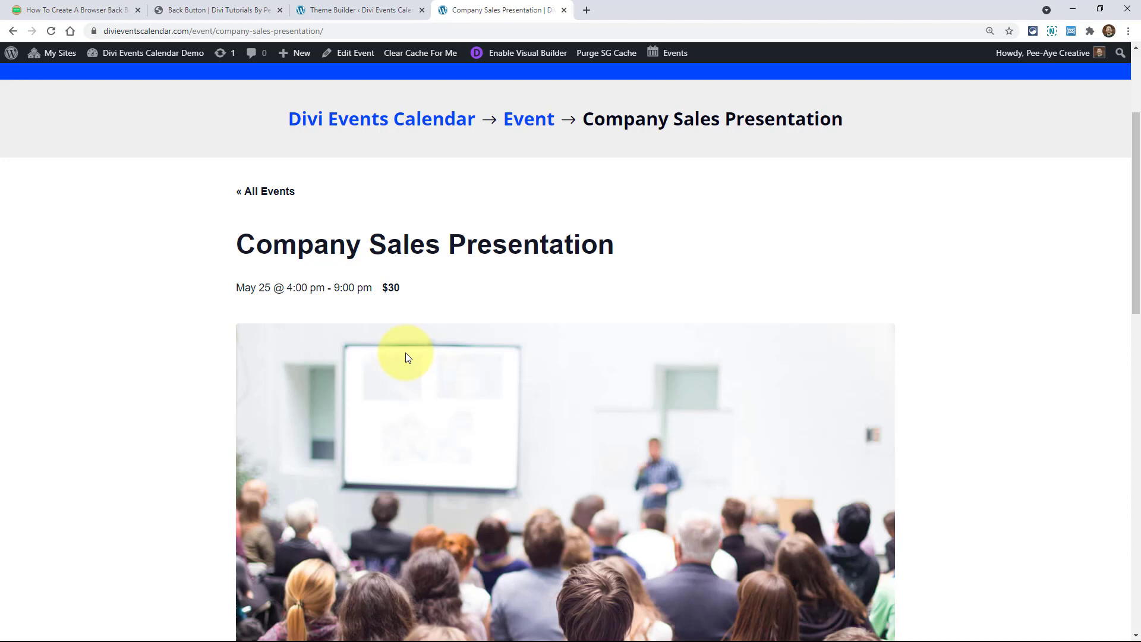
{"action": "mouse_move", "coordinate": [264, 191]}
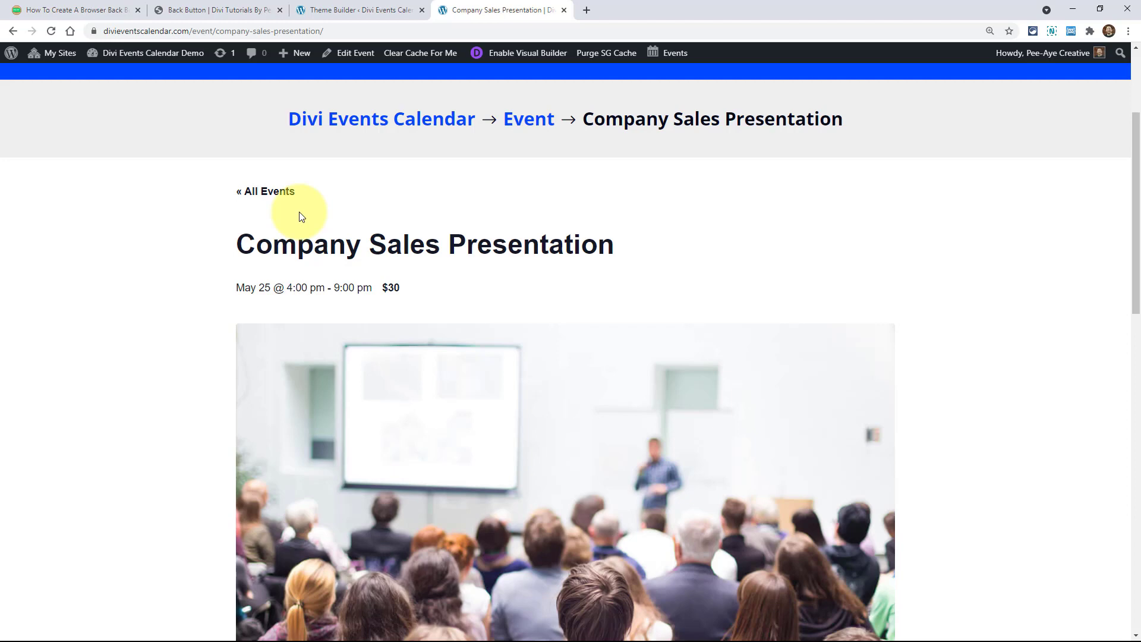
{"action": "left_click", "coordinate": [357, 10]}
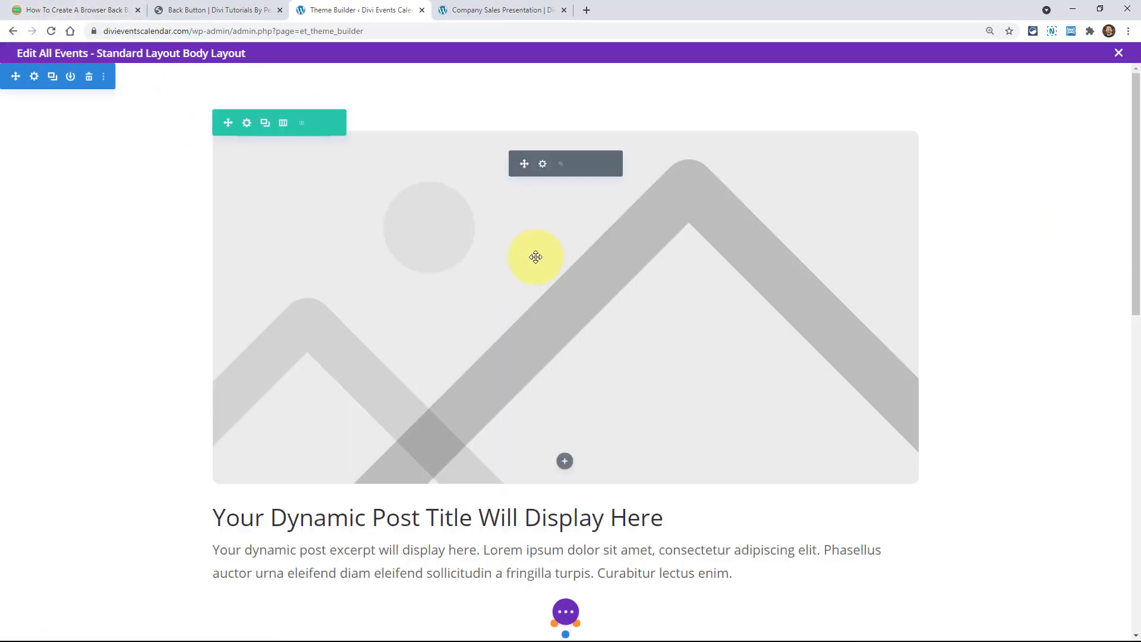
Insert a Button module above the post title and relabel 'Click Here' to 'Go Back'.
{"action": "left_click", "coordinate": [565, 461]}
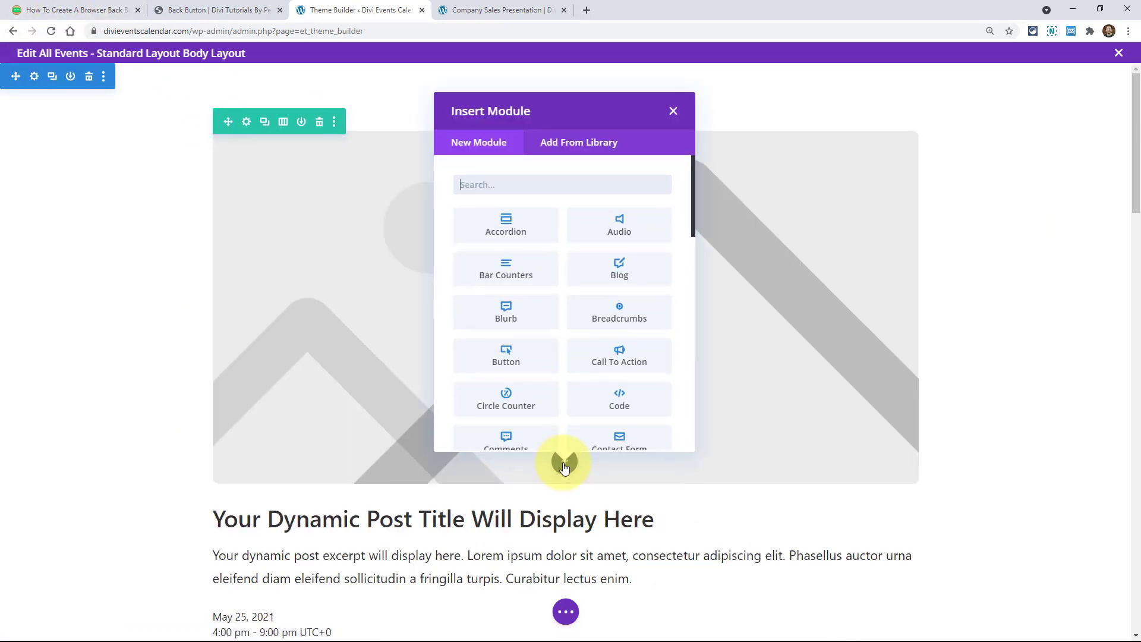
{"action": "type", "text": "but"}
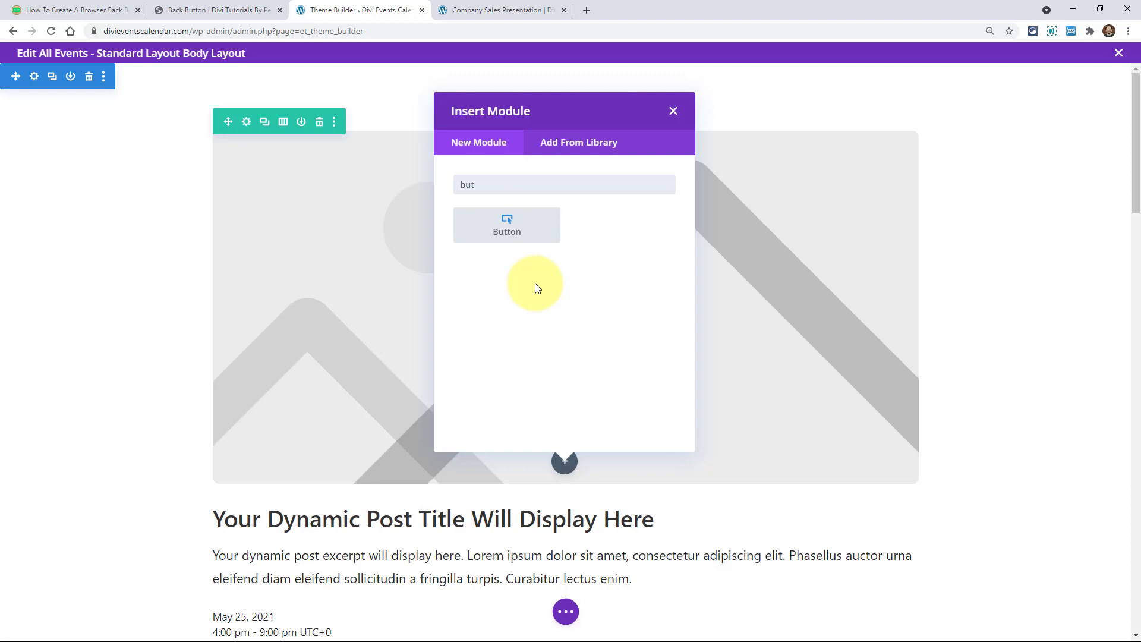
{"action": "left_click", "coordinate": [506, 224]}
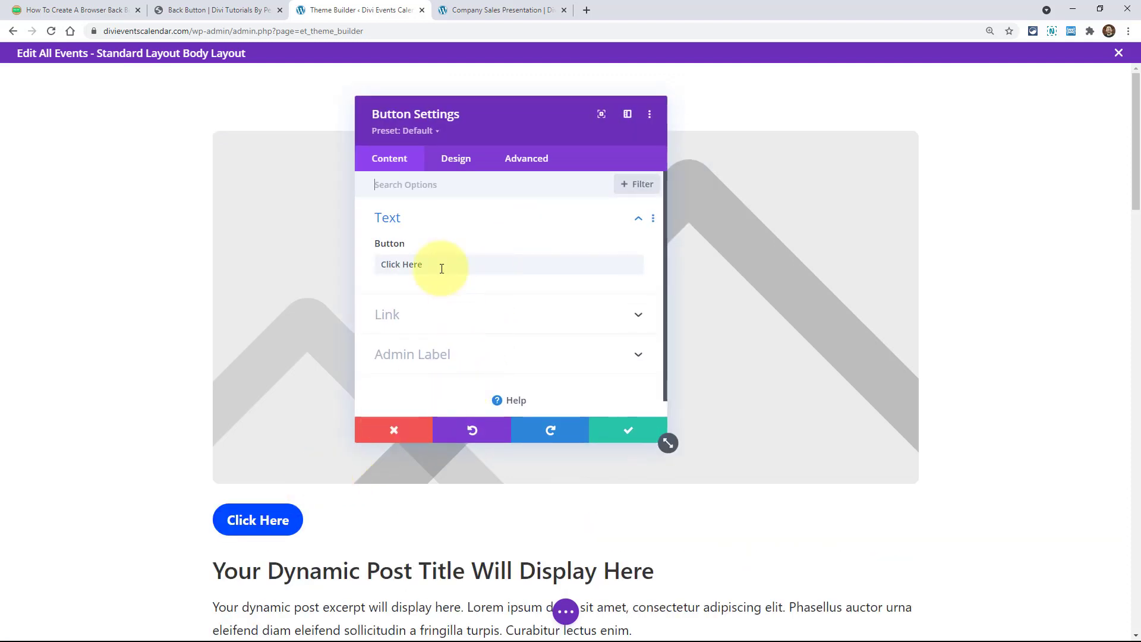
{"action": "double_click", "coordinate": [401, 264]}
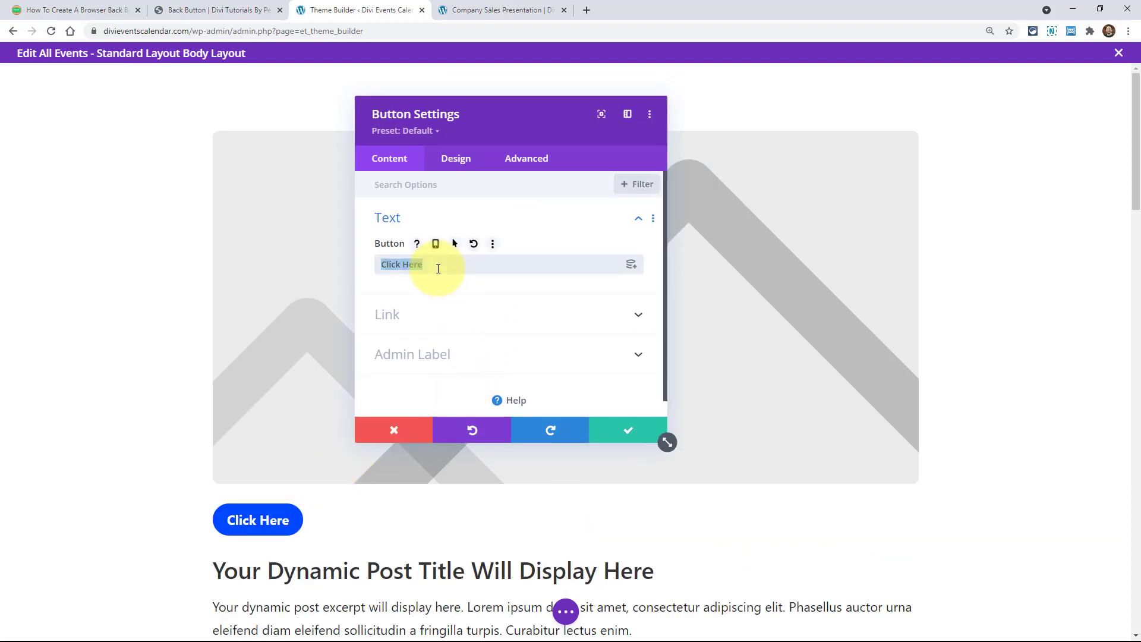
{"action": "type", "text": "Go Back"}
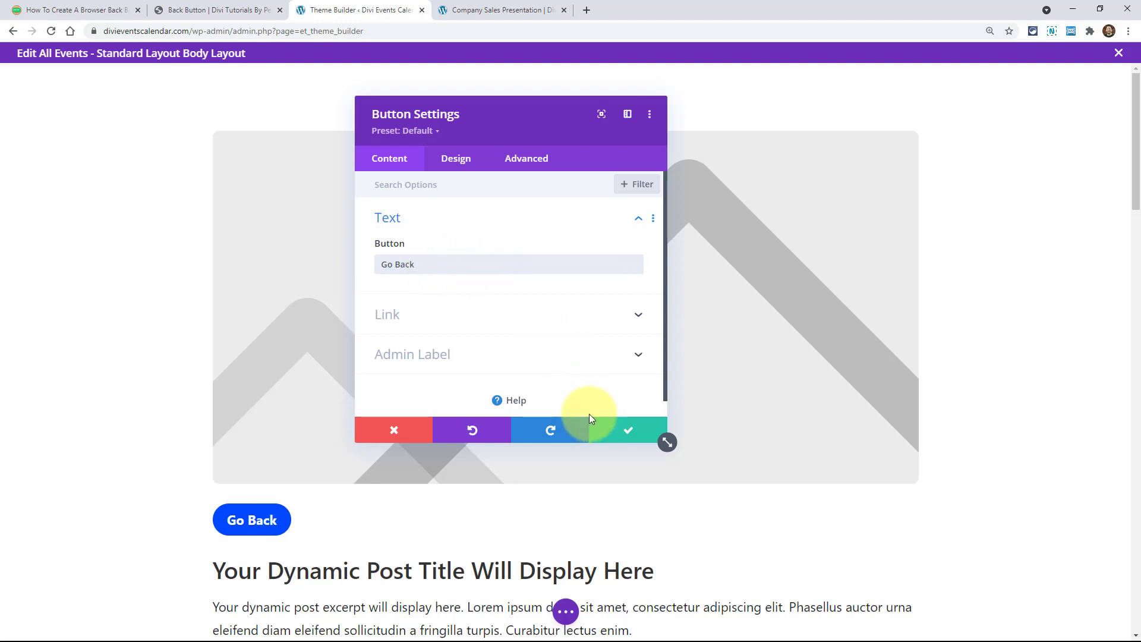
{"action": "left_click", "coordinate": [456, 158]}
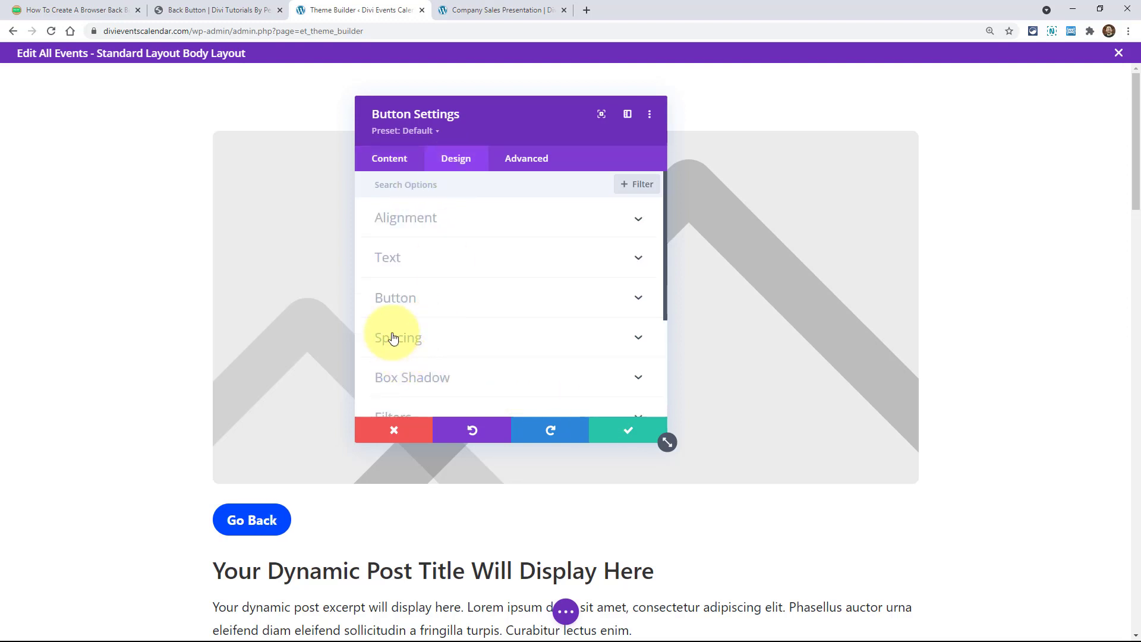
Enable Show Button Icon, disable hover-only display, and choose the left-pointing arrow icon.
{"action": "left_click", "coordinate": [395, 298]}
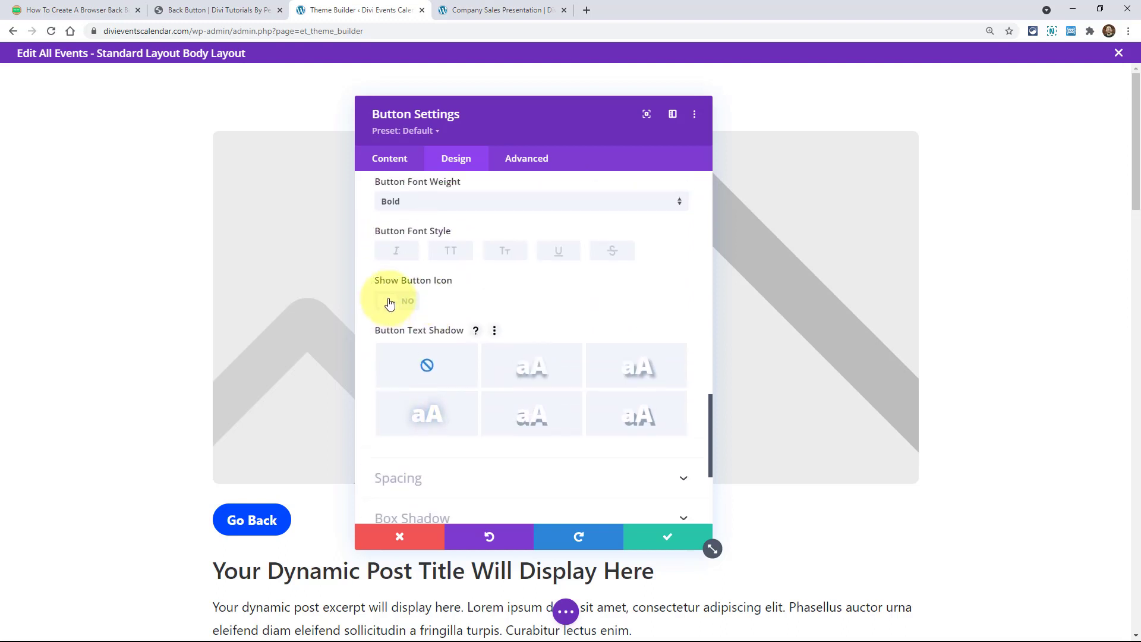
{"action": "left_click", "coordinate": [396, 301]}
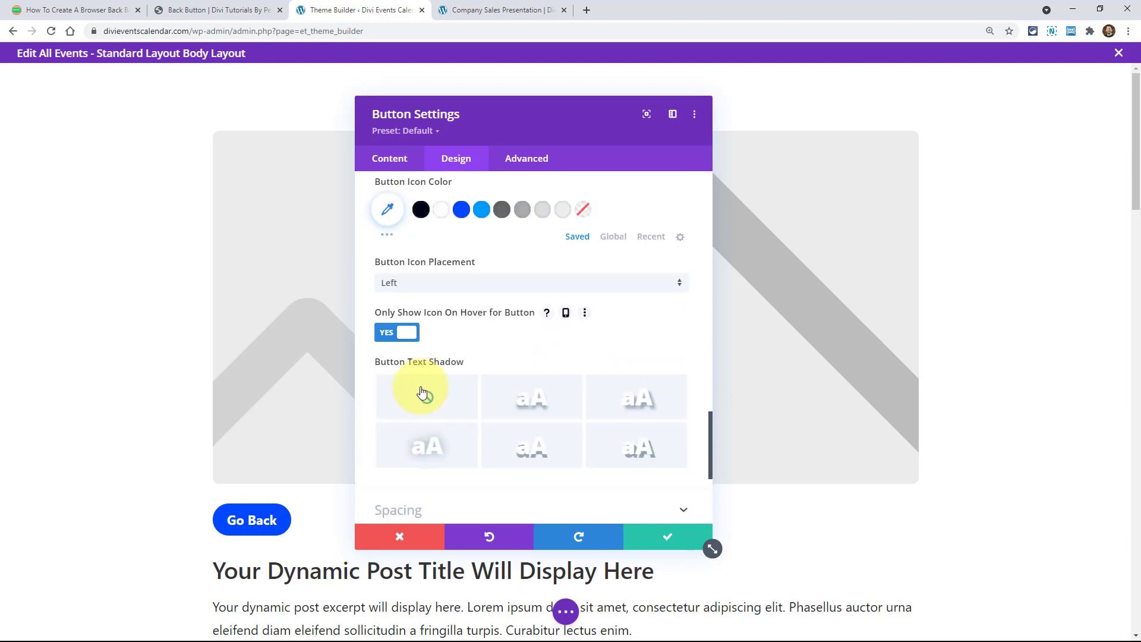
{"action": "left_click", "coordinate": [406, 332]}
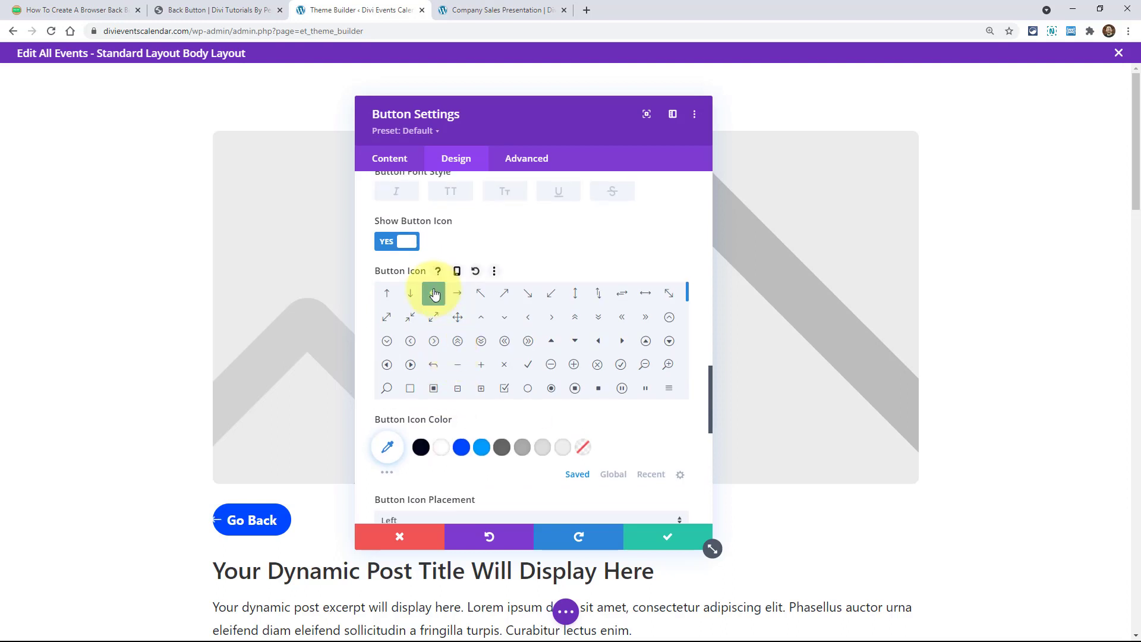
{"action": "left_click", "coordinate": [433, 291]}
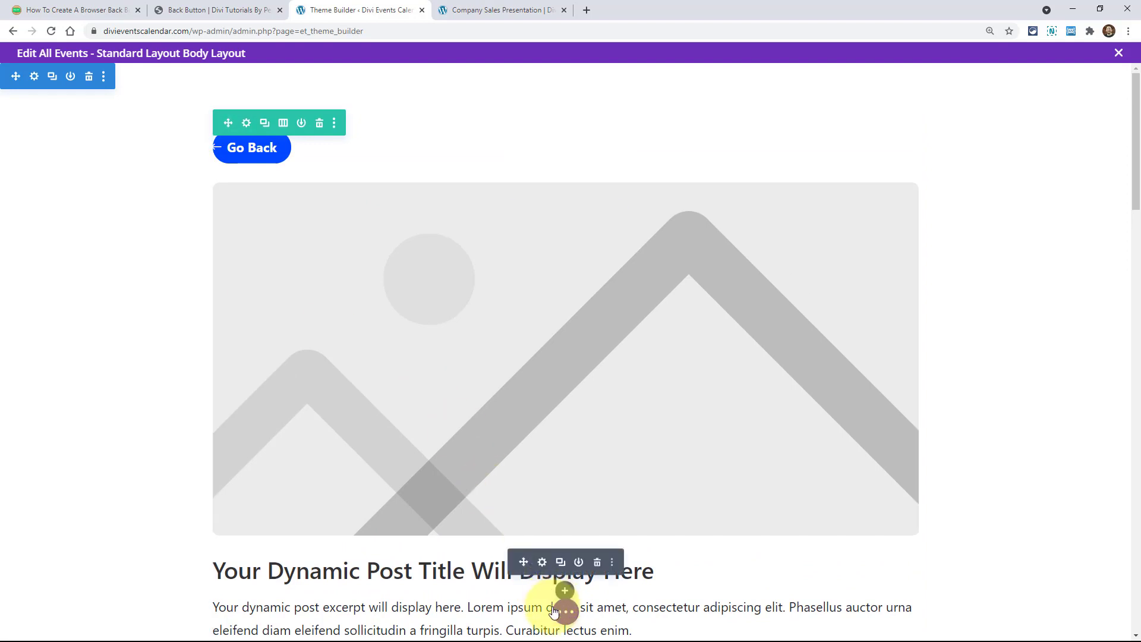
{"action": "left_click", "coordinate": [501, 10]}
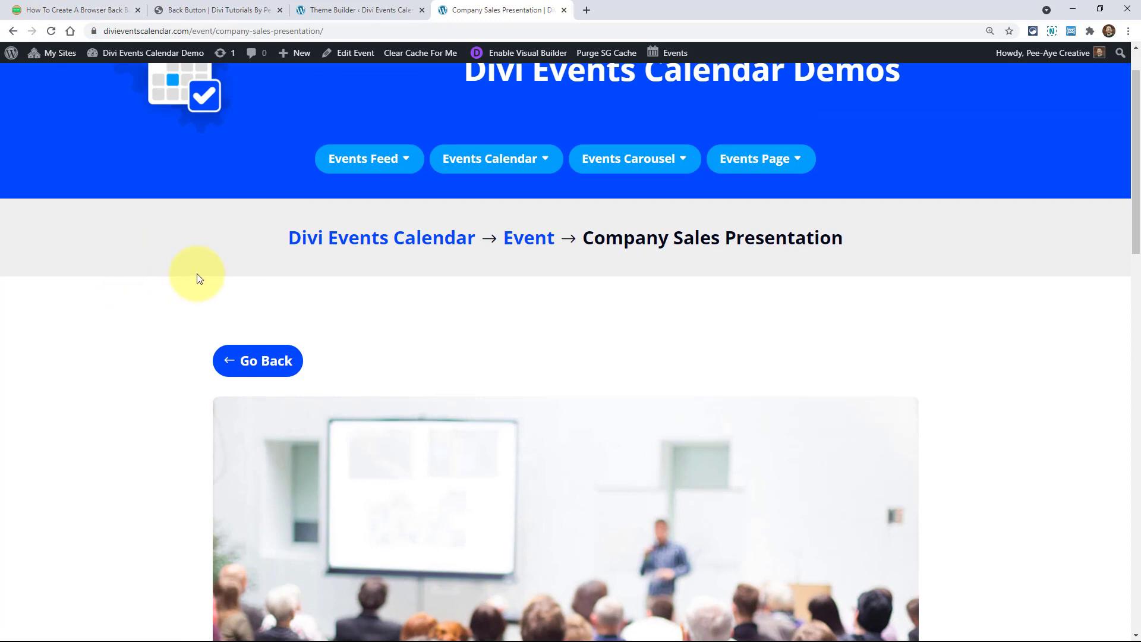
Review the live Company Sales Presentation page with its arrowed Go Back button.
{"action": "scroll", "scroll_direction": "down", "scroll_amount": 3}
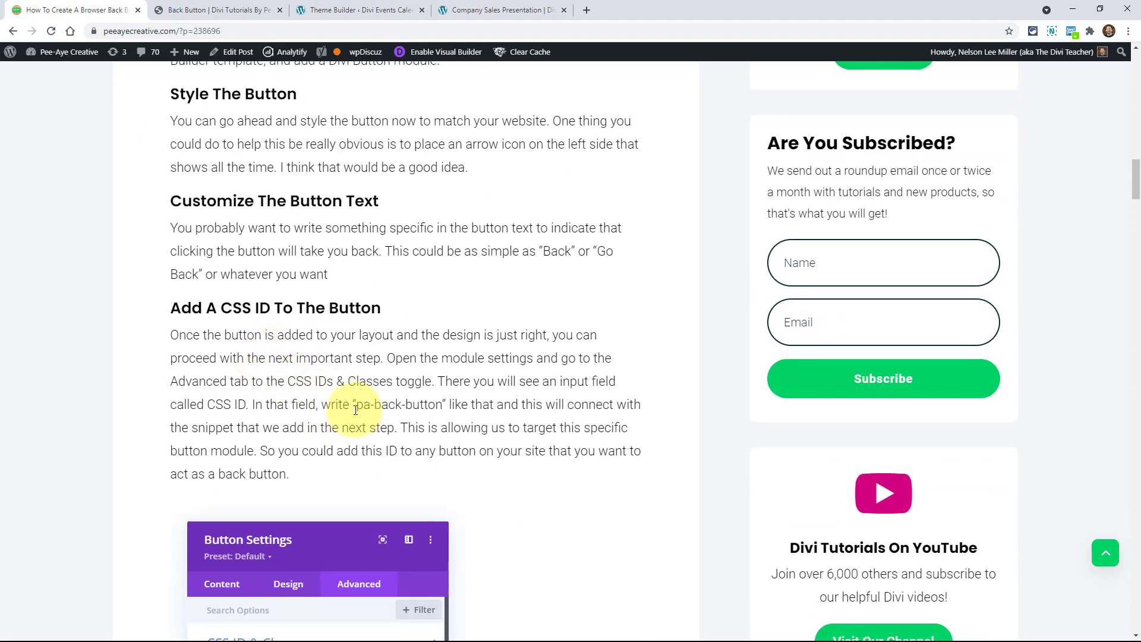
Select the pa-back-button ID text in the tutorial and return to the Theme Builder template.
{"action": "double_click", "coordinate": [399, 404]}
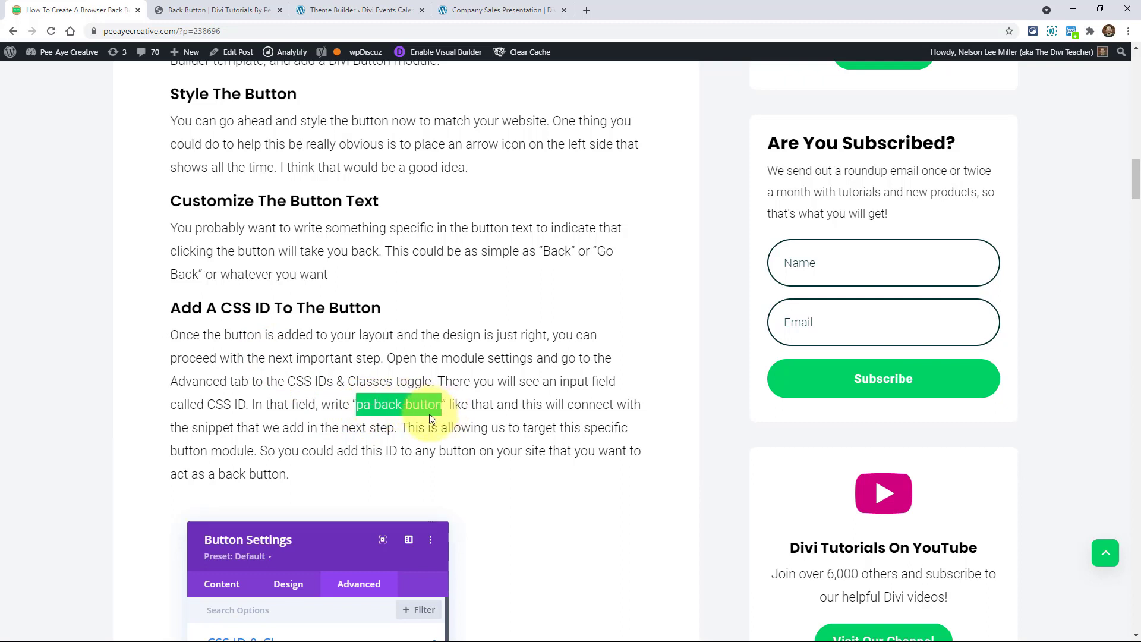
{"action": "scroll", "scroll_direction": "down", "scroll_amount": 3}
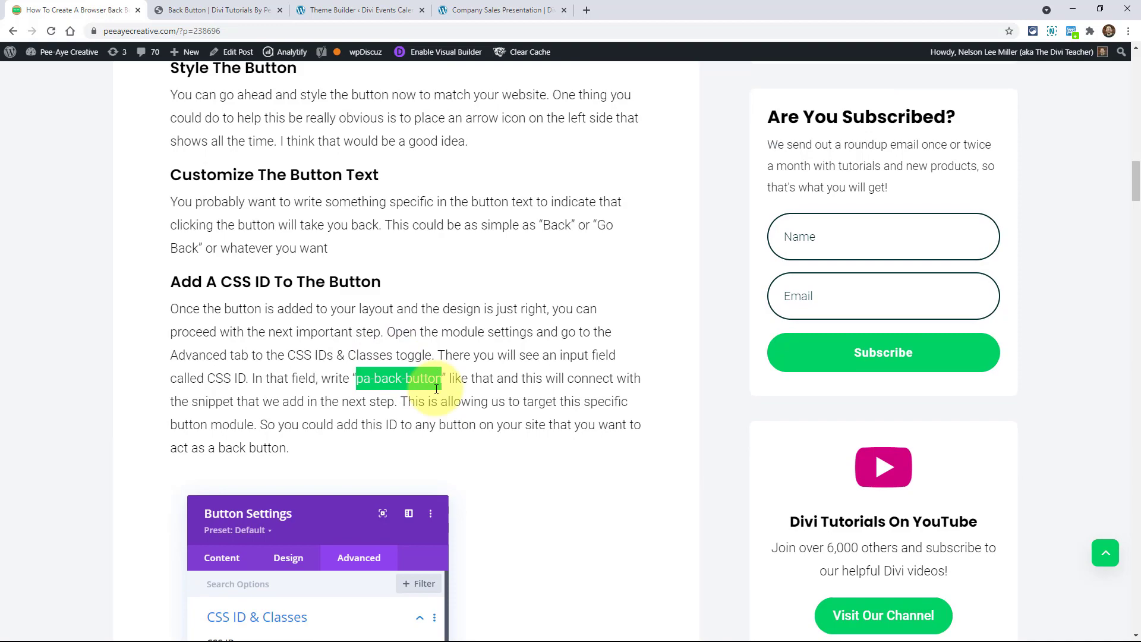
{"action": "scroll", "scroll_direction": "down", "scroll_amount": 3}
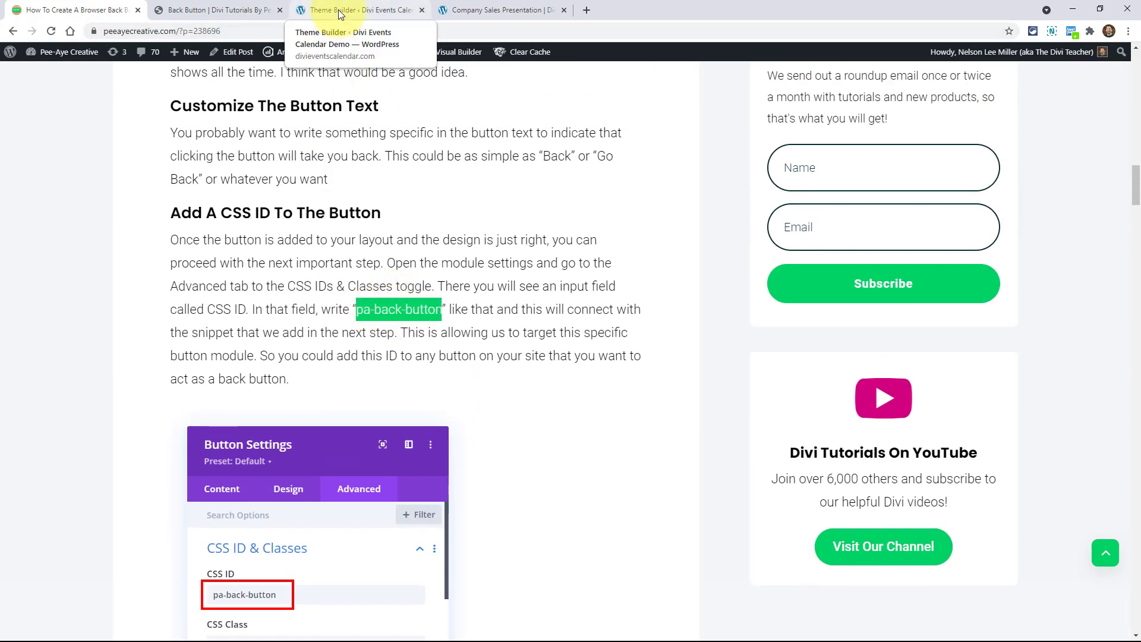
{"action": "left_click", "coordinate": [356, 10]}
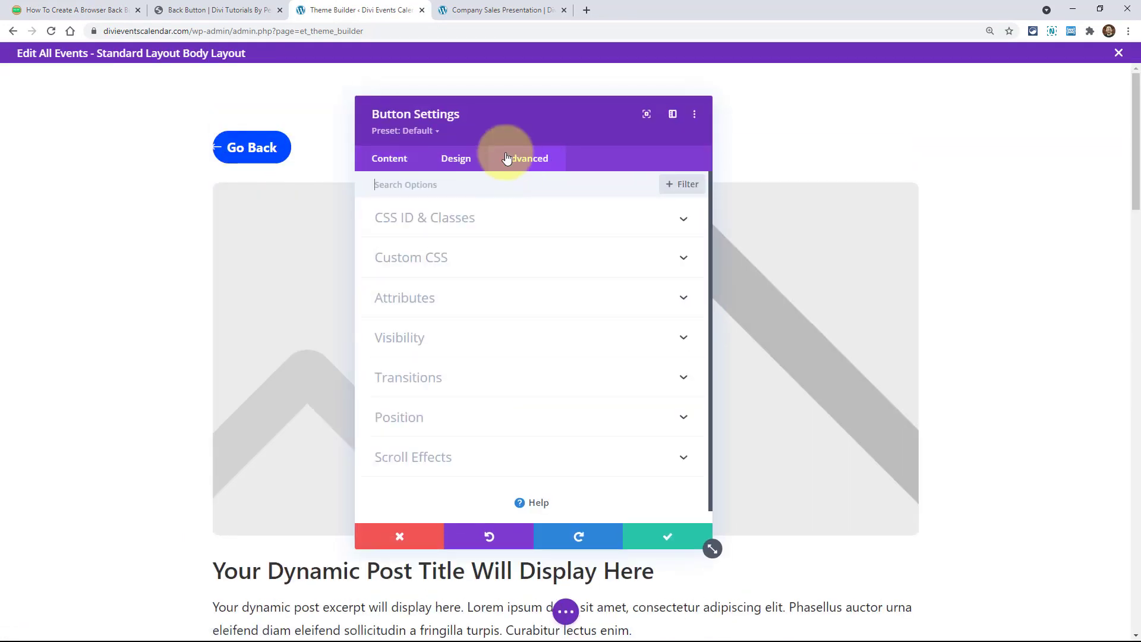
Under Advanced > CSS ID & Classes, give the Go Back button CSS ID pa-back-button and save the layout.
{"action": "left_click", "coordinate": [525, 158]}
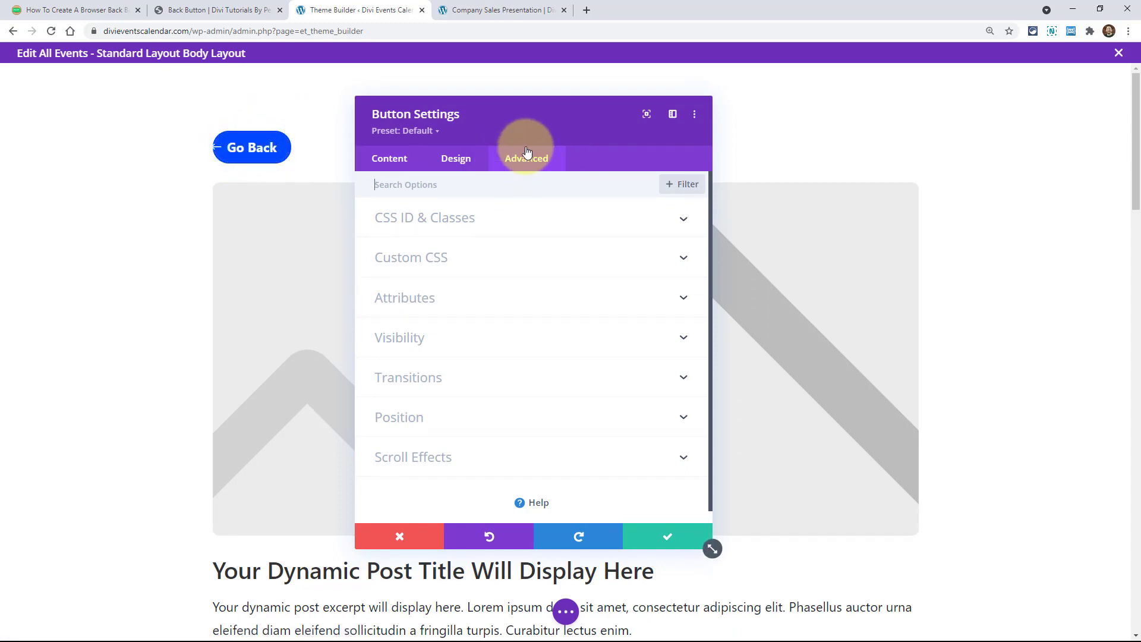
{"action": "left_click", "coordinate": [525, 158]}
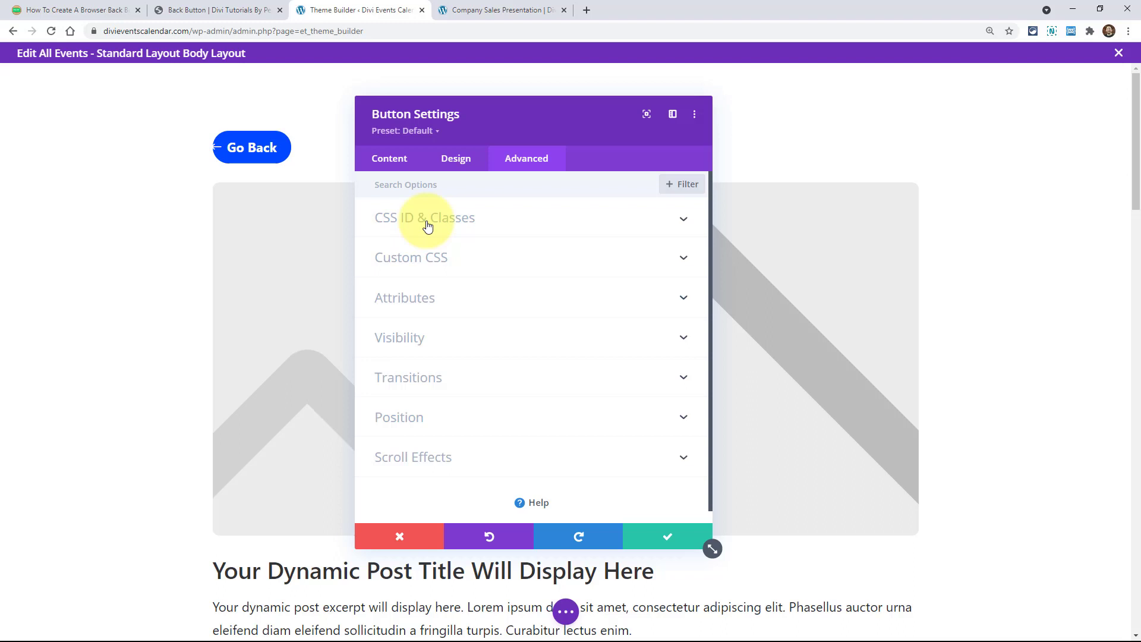
{"action": "left_click", "coordinate": [425, 217]}
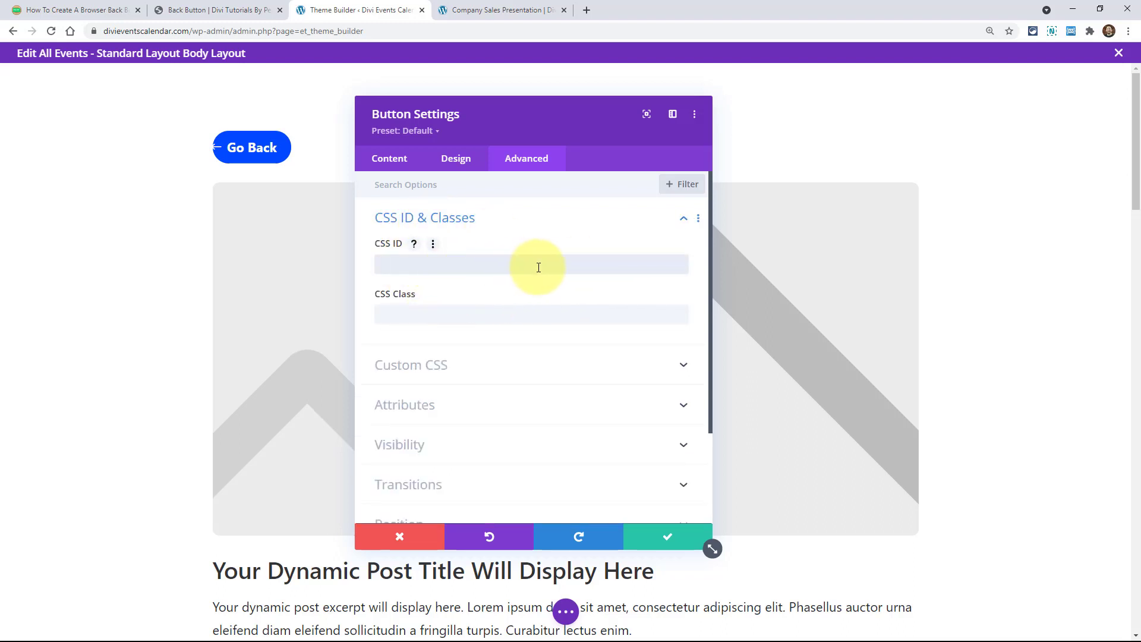
{"action": "type", "text": "pa-back-button"}
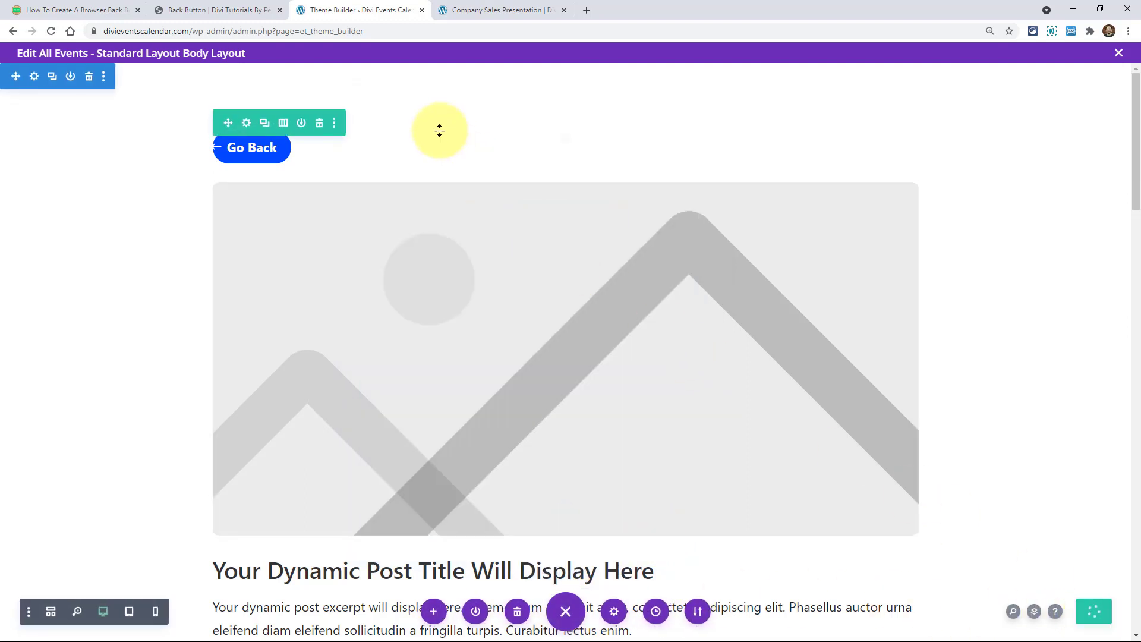
{"action": "left_click", "coordinate": [1119, 57]}
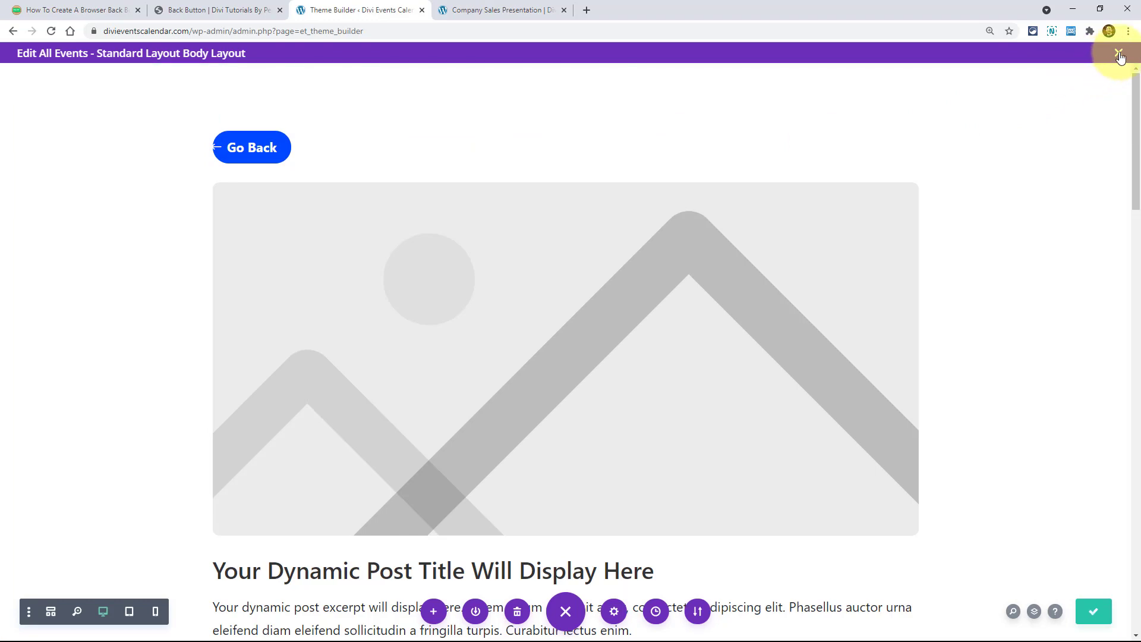
Exit the layout editor and go to Divi > Theme Options, Integration tab.
{"action": "left_click", "coordinate": [1120, 58]}
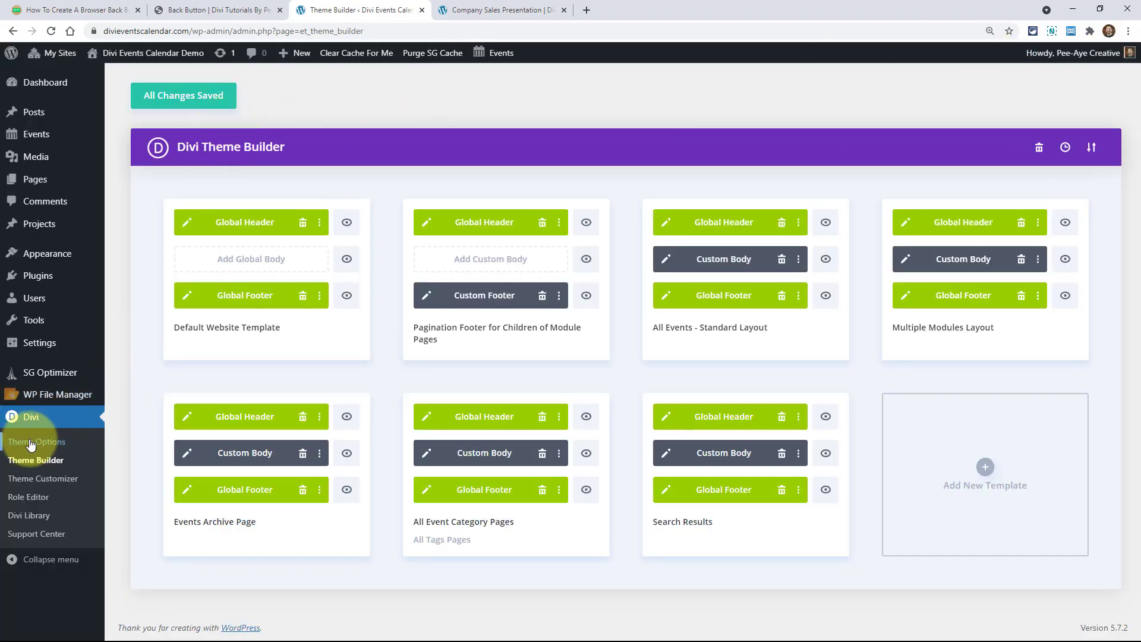
{"action": "left_click", "coordinate": [36, 441]}
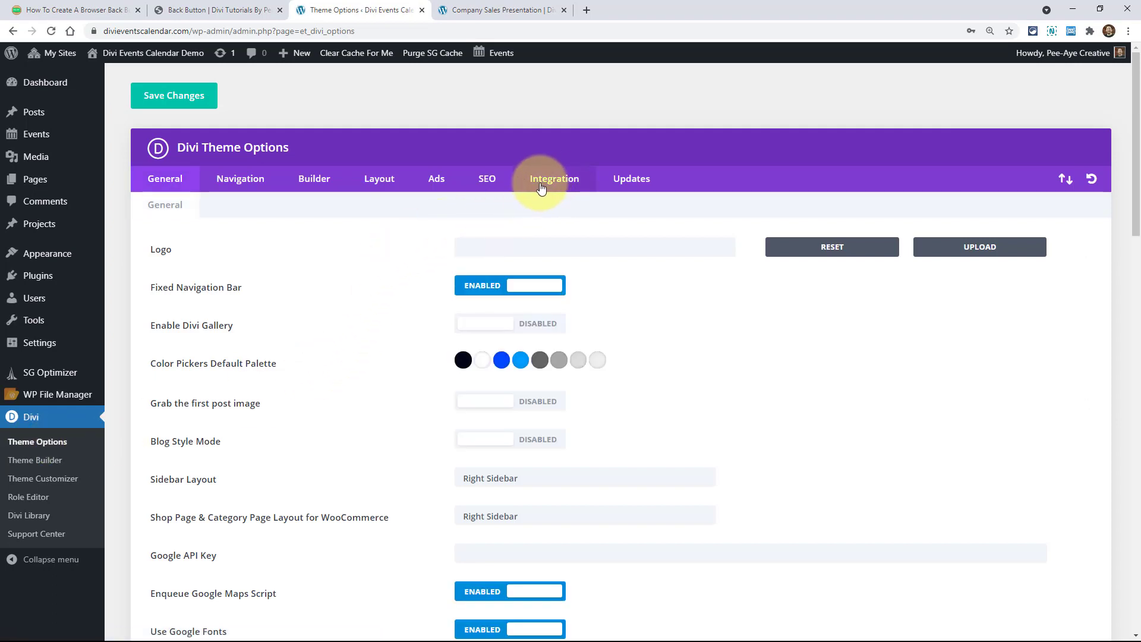
{"action": "left_click", "coordinate": [554, 178]}
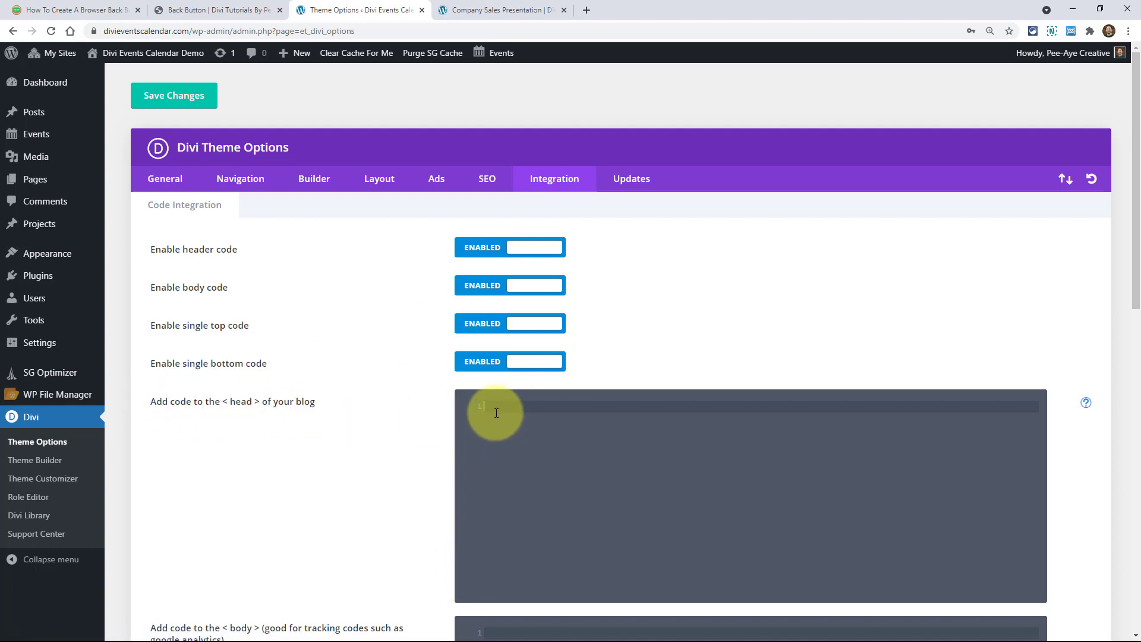
Select and copy the full jQuery back-button <script> block from the tutorial article.
{"action": "left_click", "coordinate": [214, 10]}
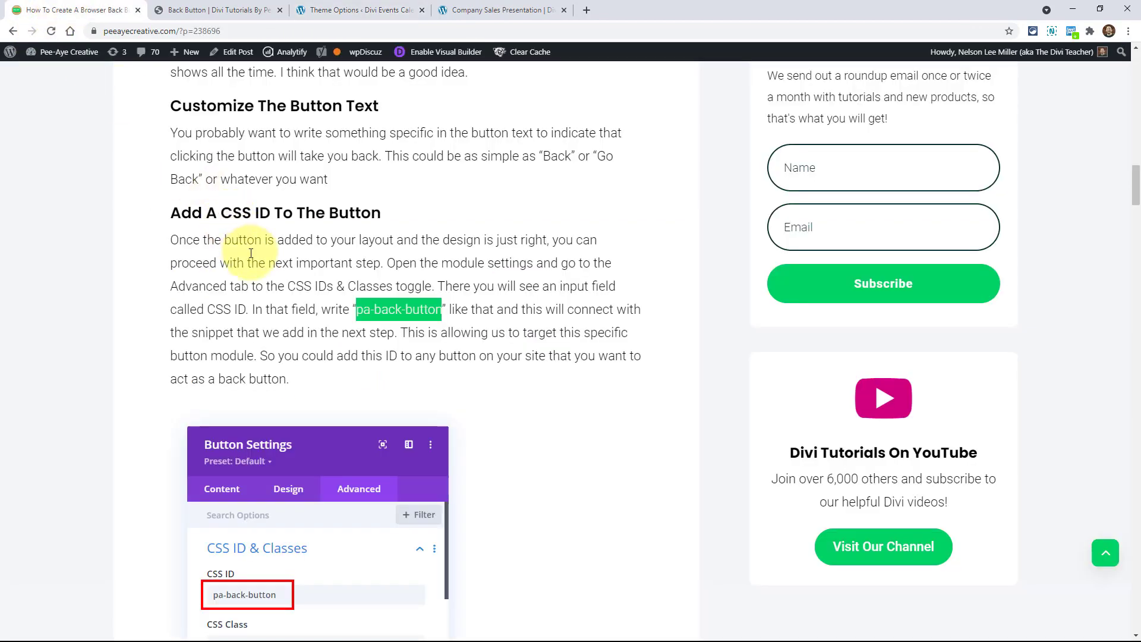
{"action": "scroll", "scroll_direction": "down", "scroll_amount": 3}
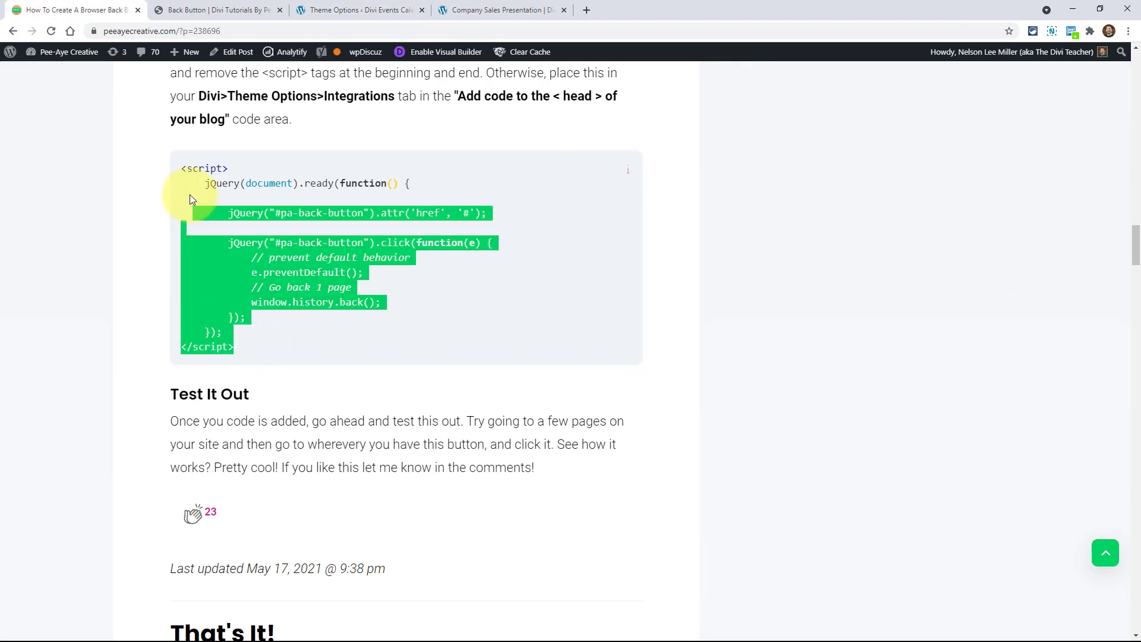
{"action": "left_click_drag", "start_coordinate": [189, 200], "coordinate": [255, 177]}
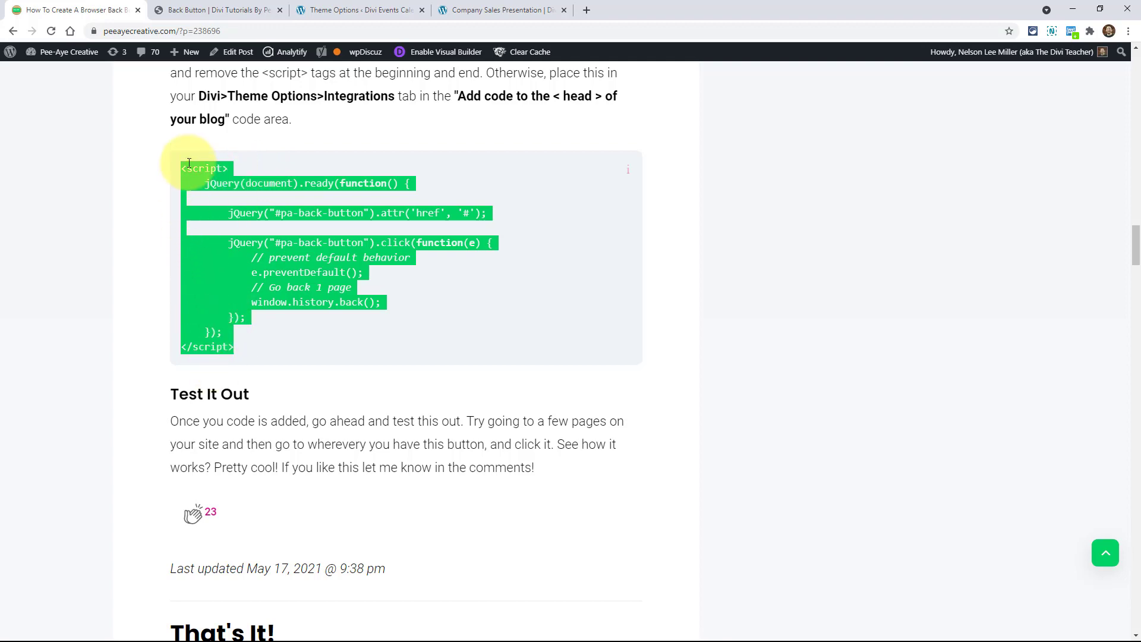
{"action": "left_click", "coordinate": [217, 10]}
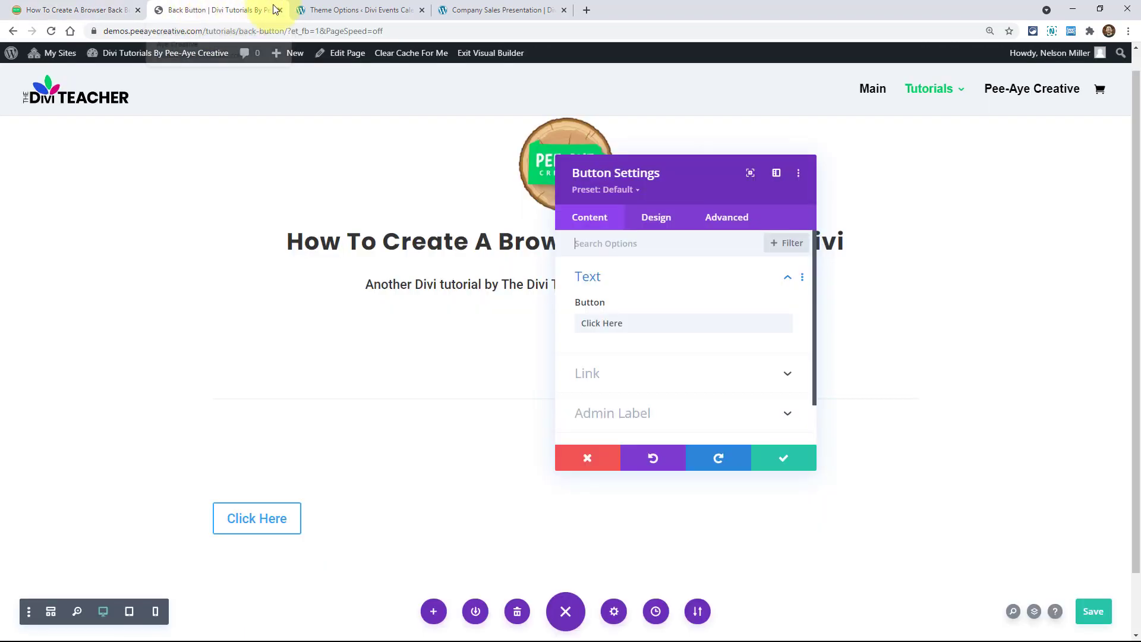
Paste the <script> snippet into the head code area under Integration and save the theme options.
{"action": "left_click", "coordinate": [357, 9]}
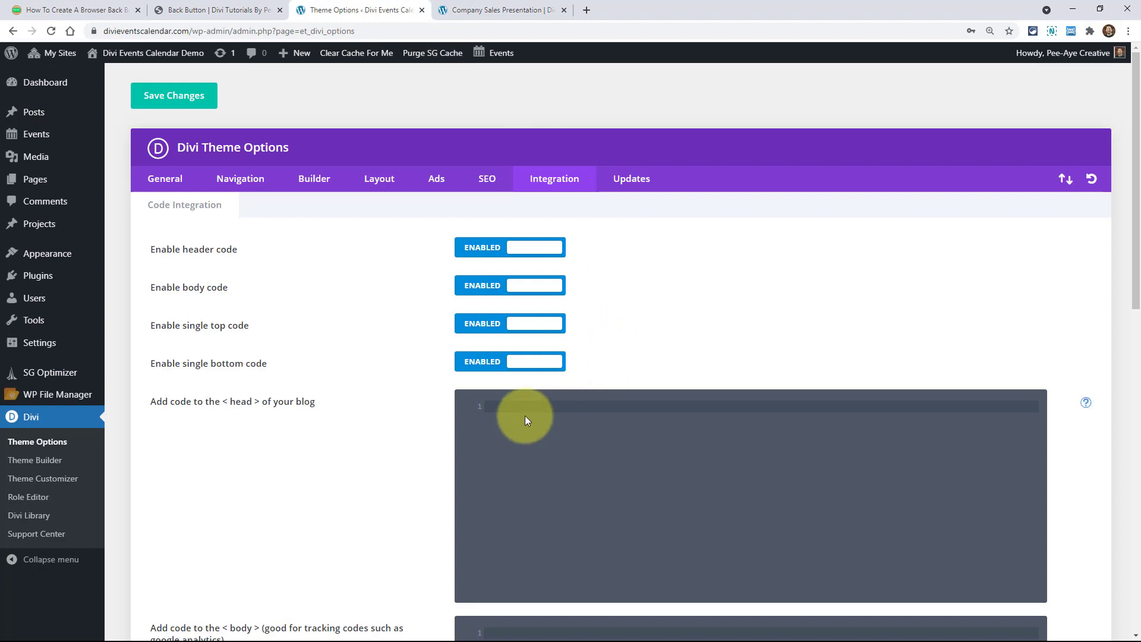
{"action": "type", "text": "<script>"}
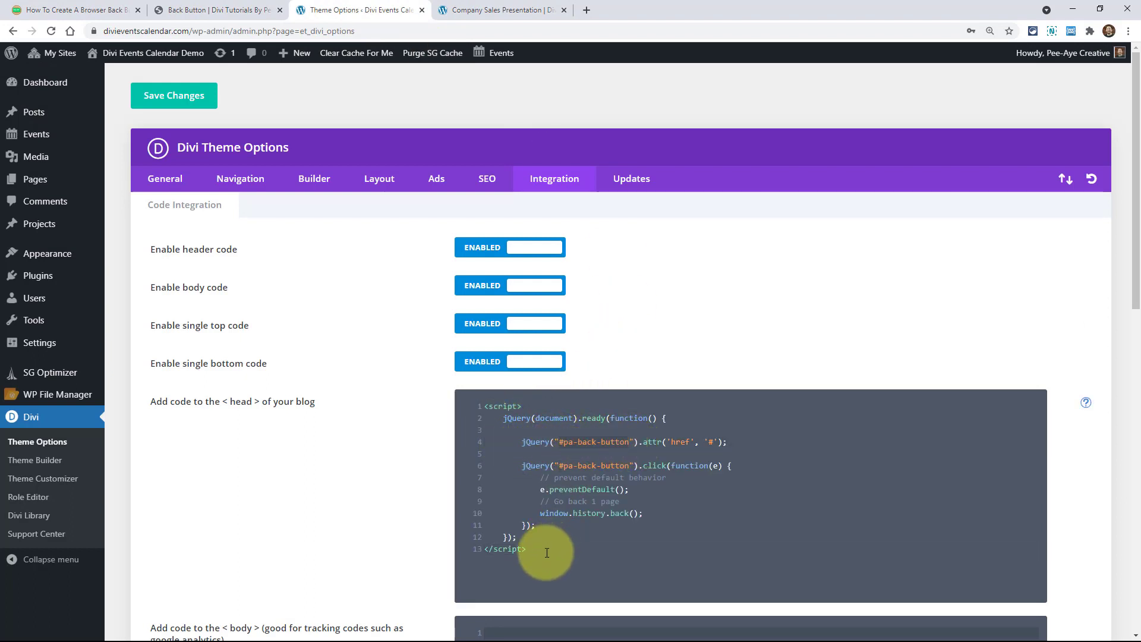
{"action": "left_click", "coordinate": [173, 96]}
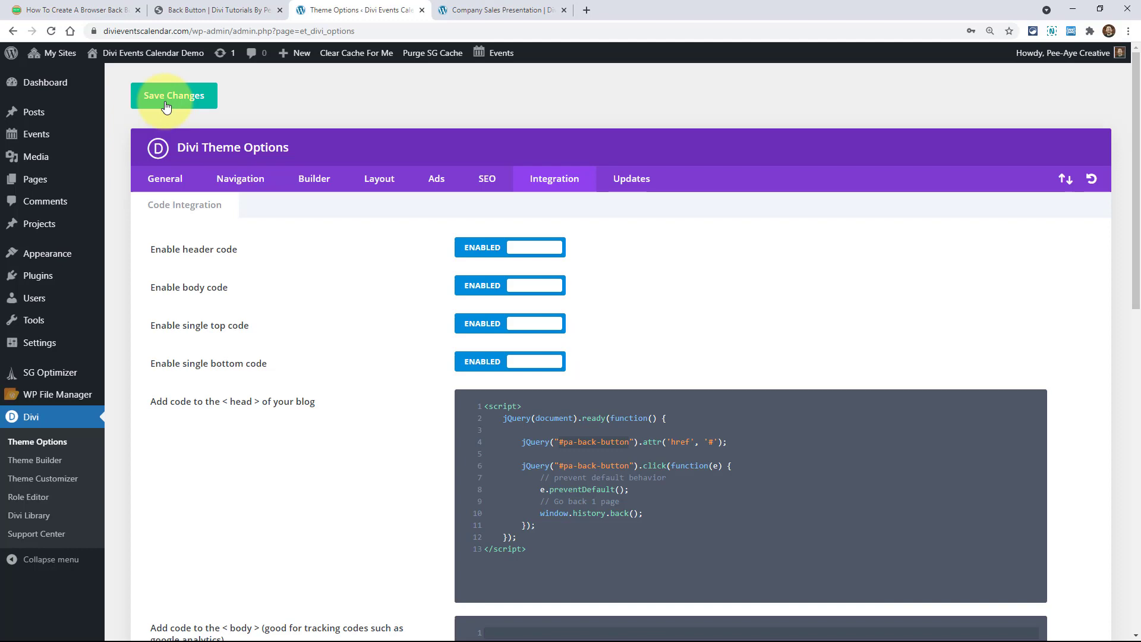
{"action": "left_click", "coordinate": [499, 9]}
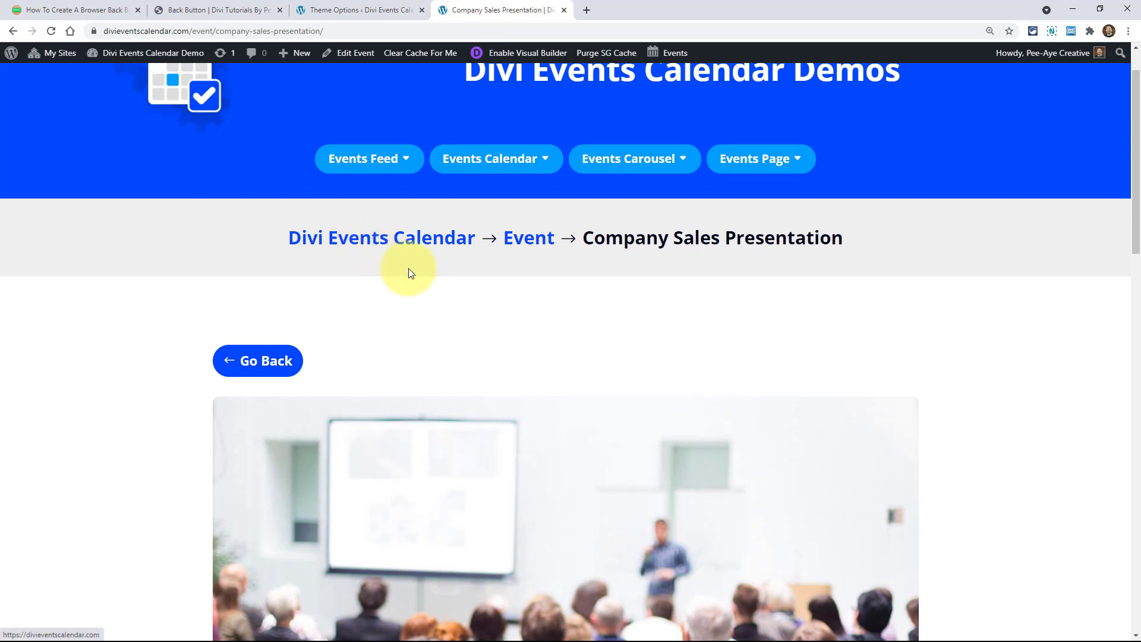
{"action": "left_click", "coordinate": [363, 159]}
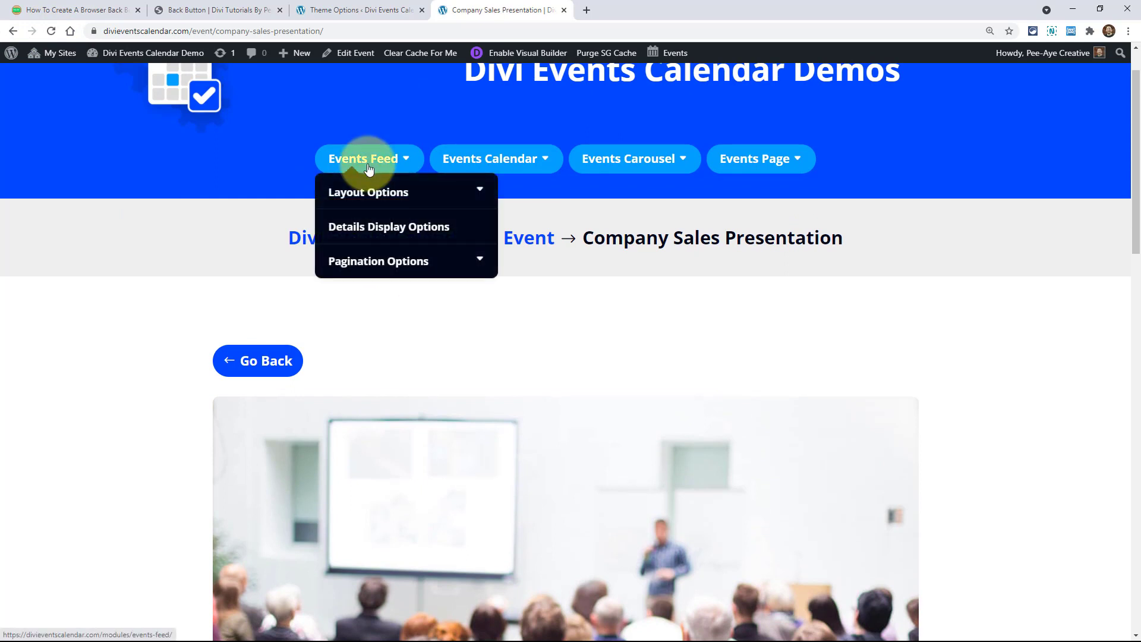
{"action": "left_click", "coordinate": [369, 191]}
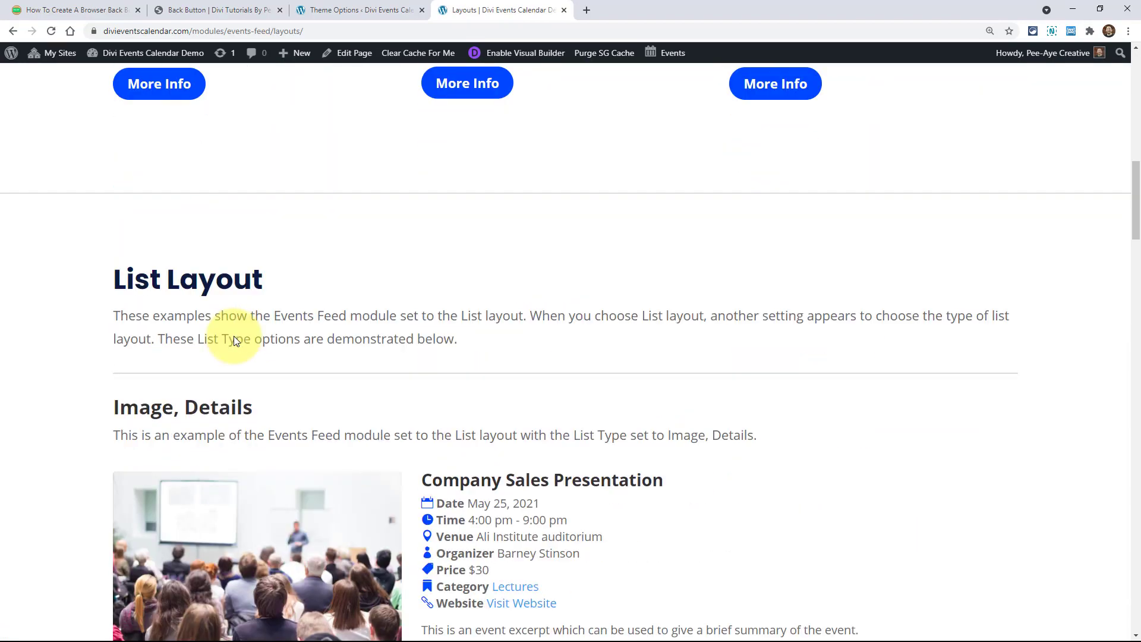
{"action": "scroll", "scroll_direction": "down", "scroll_amount": 3}
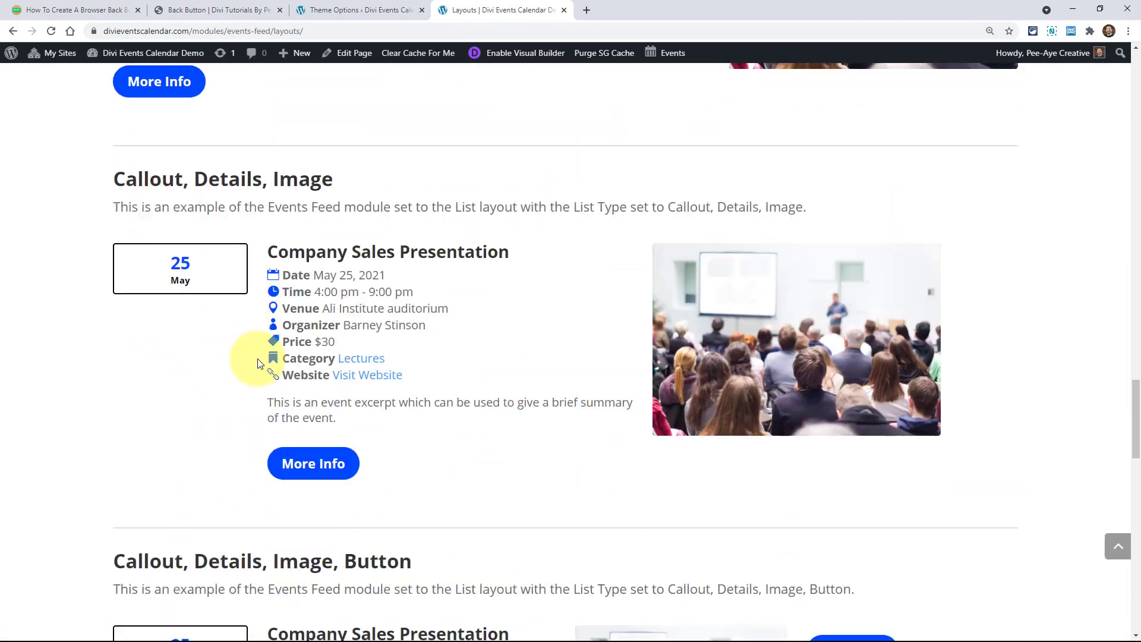
{"action": "scroll", "scroll_direction": "down", "scroll_amount": 3}
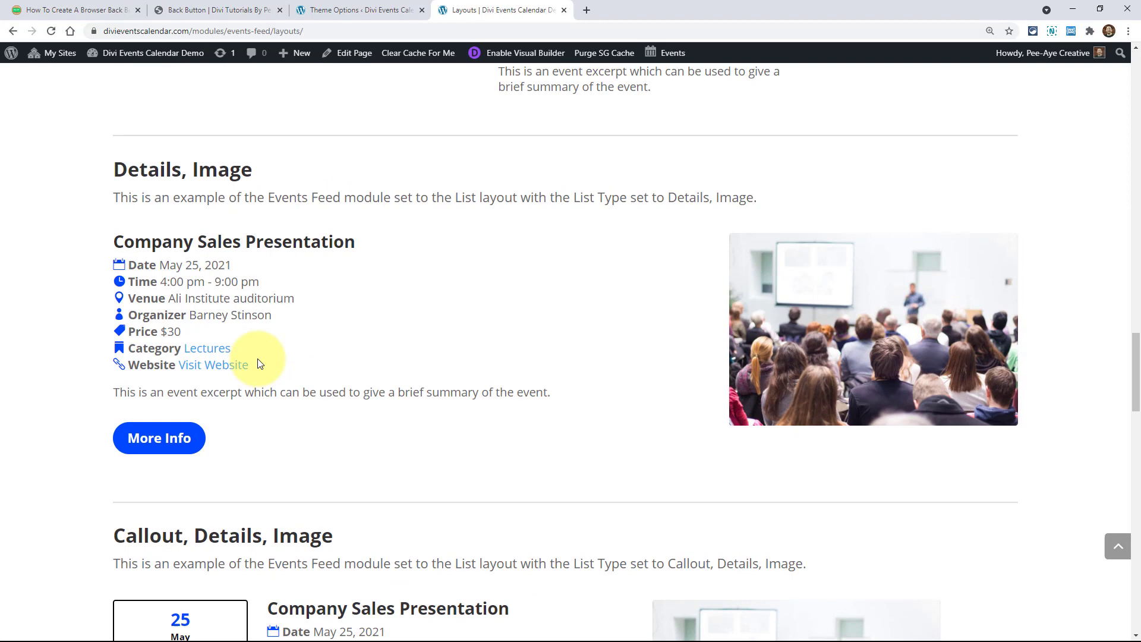
{"action": "scroll", "scroll_direction": "down", "scroll_amount": 3}
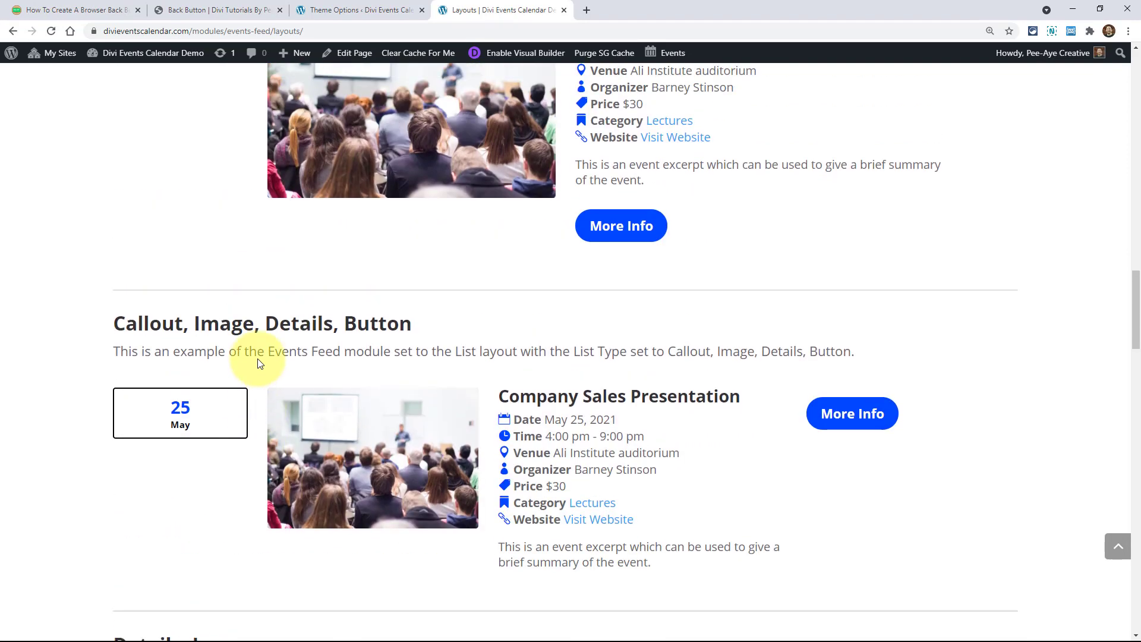
{"action": "scroll", "scroll_direction": "up", "scroll_amount": 3}
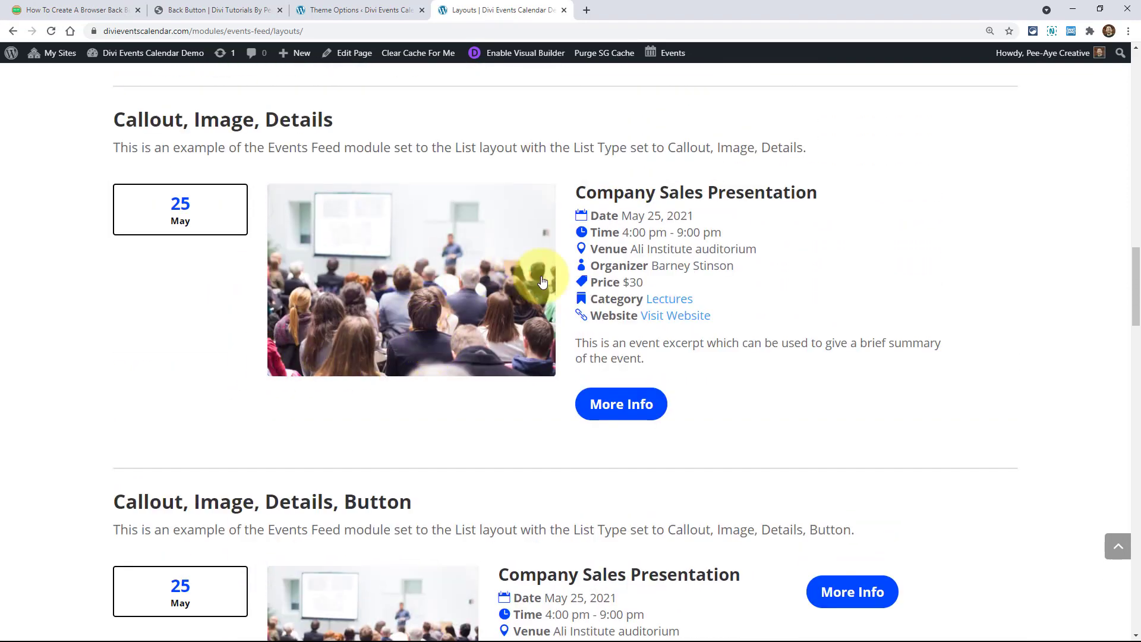
{"action": "left_click", "coordinate": [620, 404]}
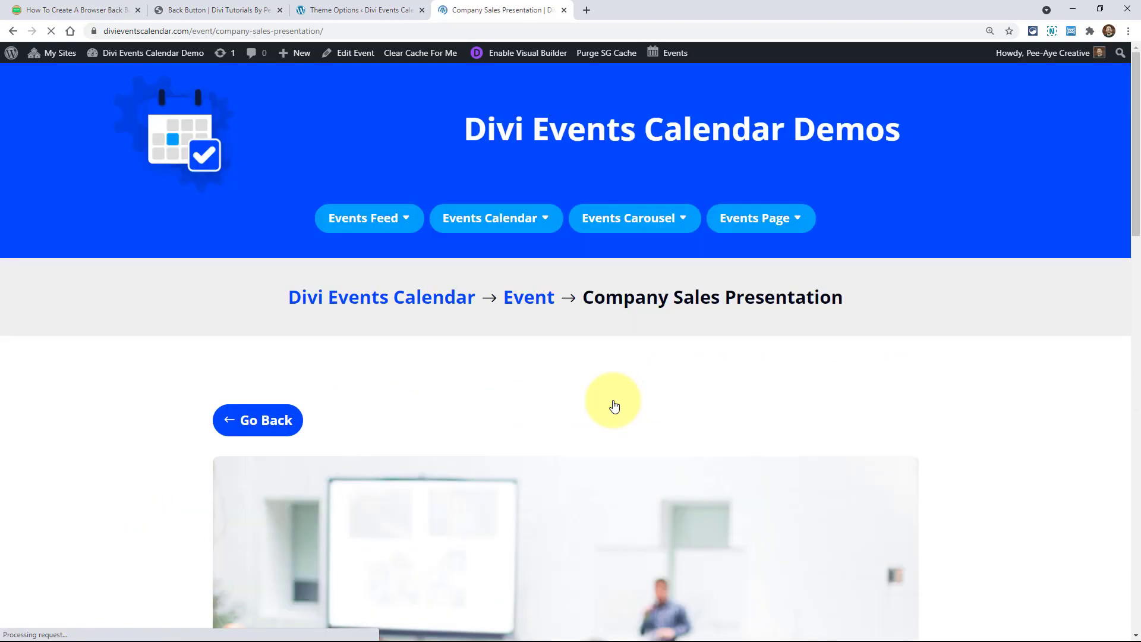
{"action": "scroll", "scroll_direction": "down", "scroll_amount": 3}
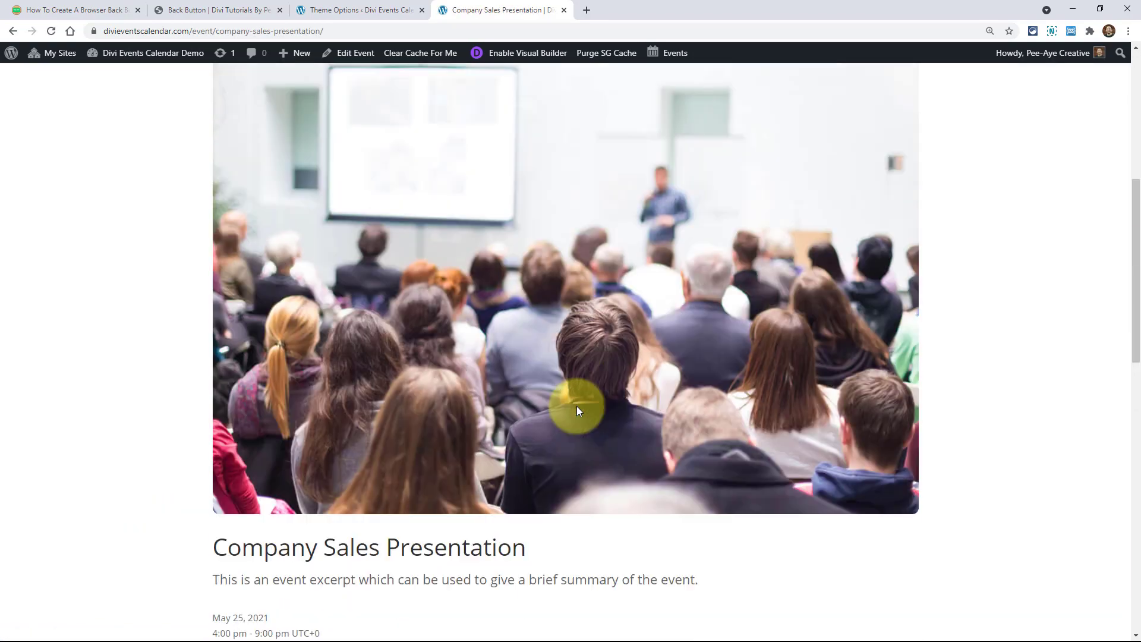
{"action": "scroll", "scroll_direction": "up", "scroll_amount": 3}
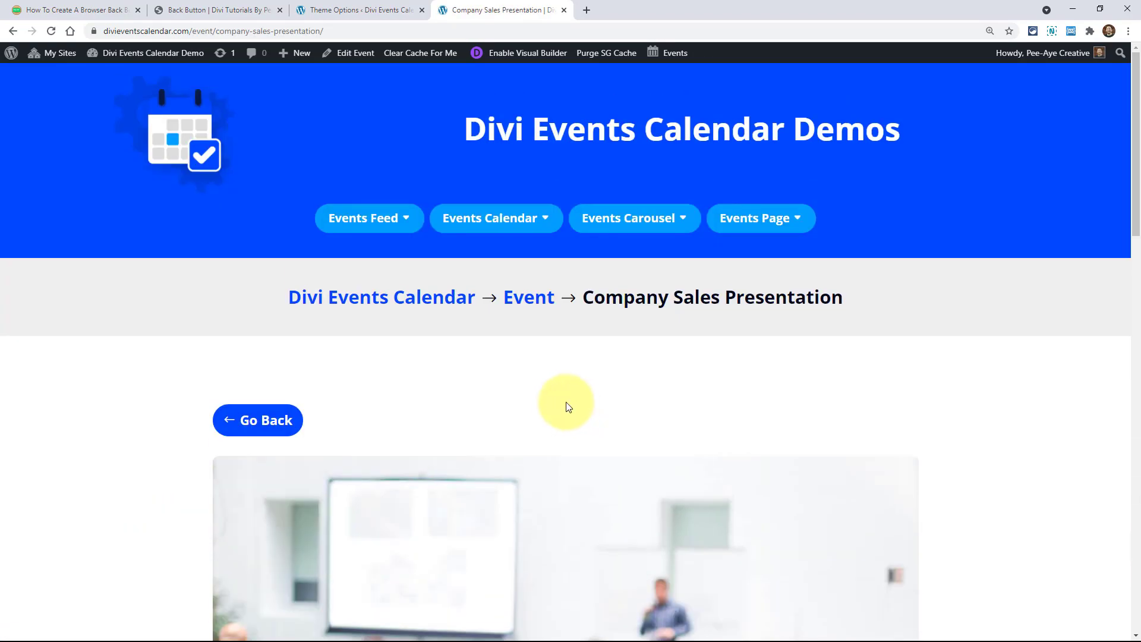
{"action": "left_click", "coordinate": [257, 420]}
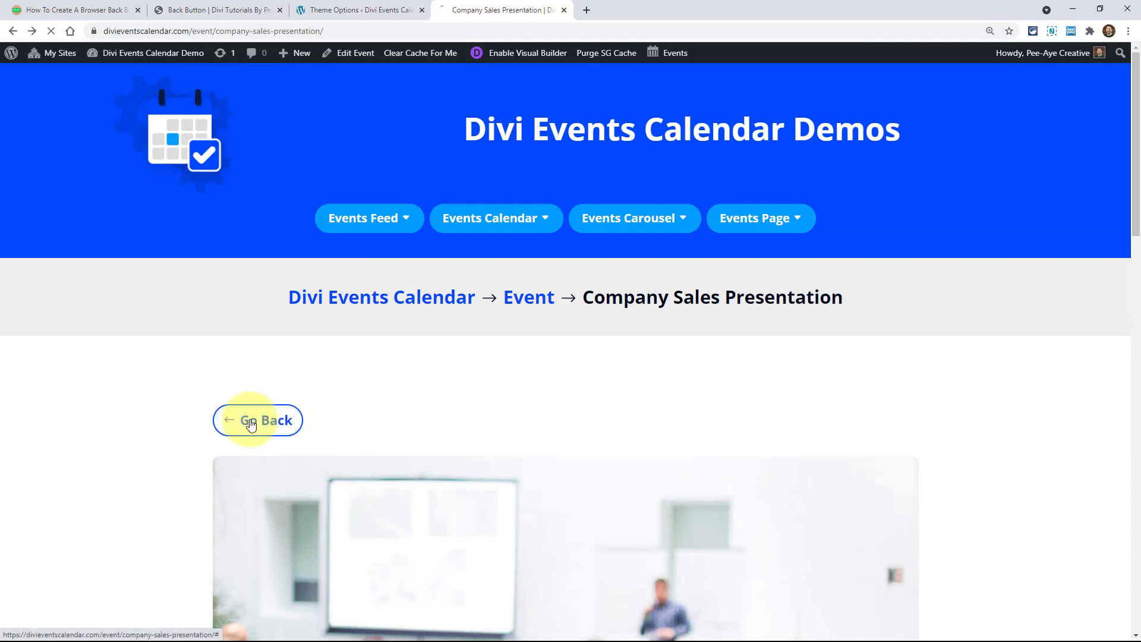
{"action": "left_click", "coordinate": [257, 420]}
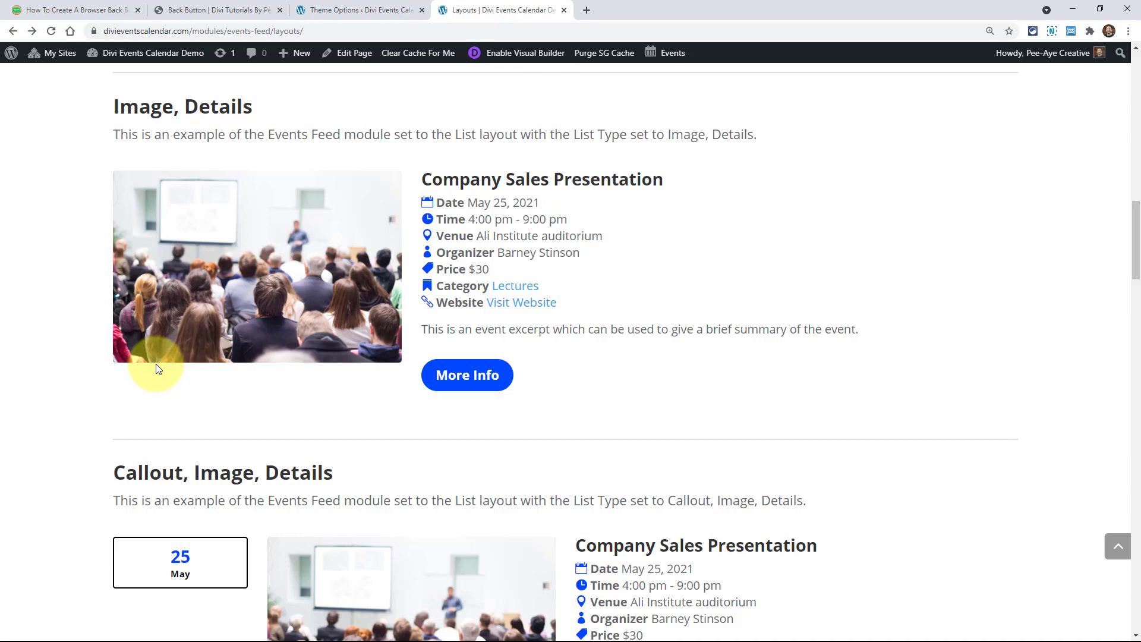
{"action": "scroll", "scroll_direction": "down", "scroll_amount": 3}
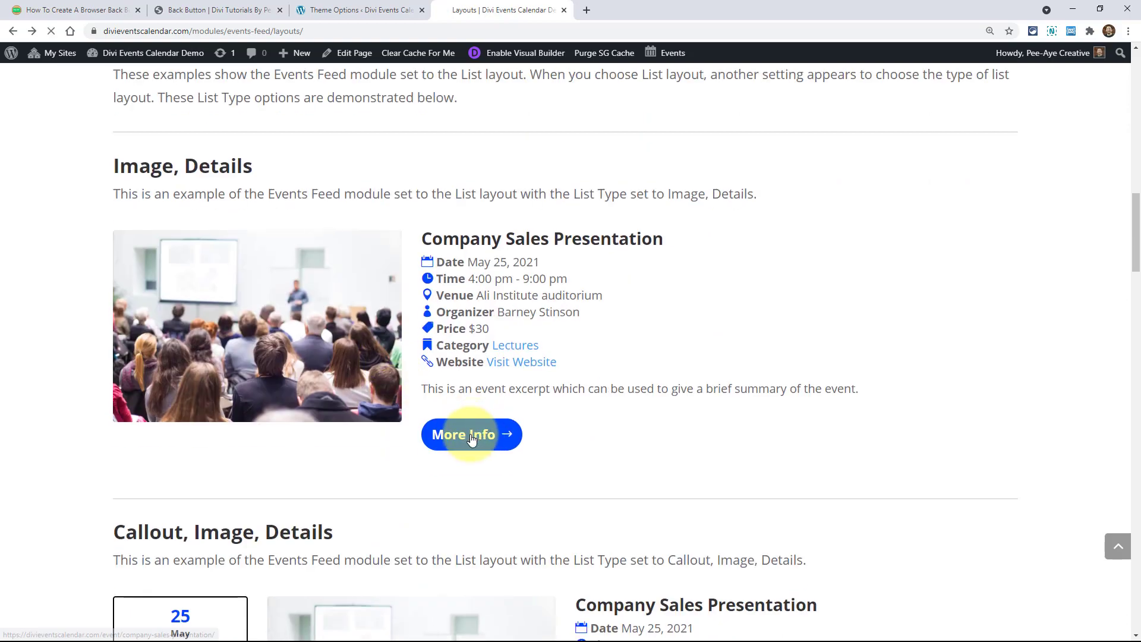
{"action": "left_click", "coordinate": [471, 434]}
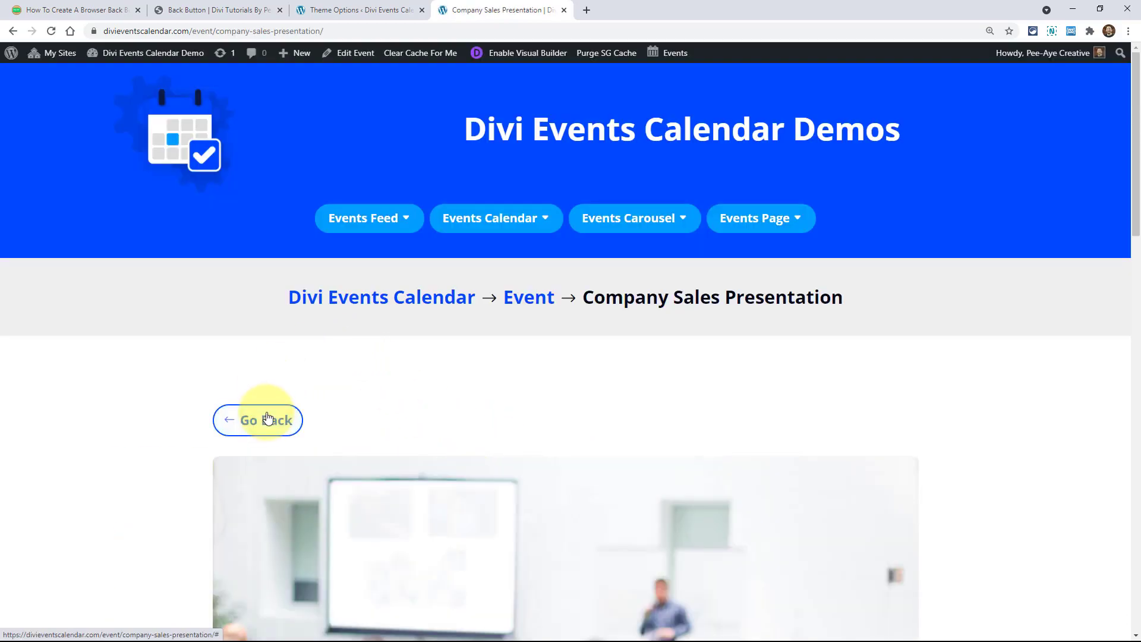
{"action": "left_click", "coordinate": [257, 420]}
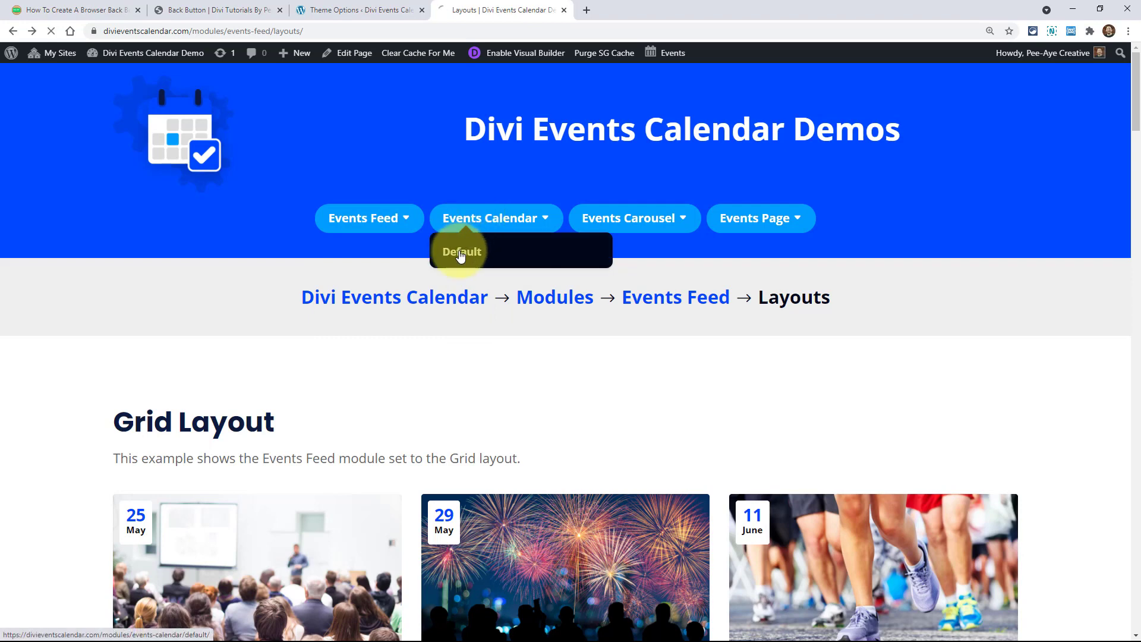
From the Default events calendar, visit the Children's Chorus Concert event and use Go Back to return.
{"action": "left_click", "coordinate": [460, 251]}
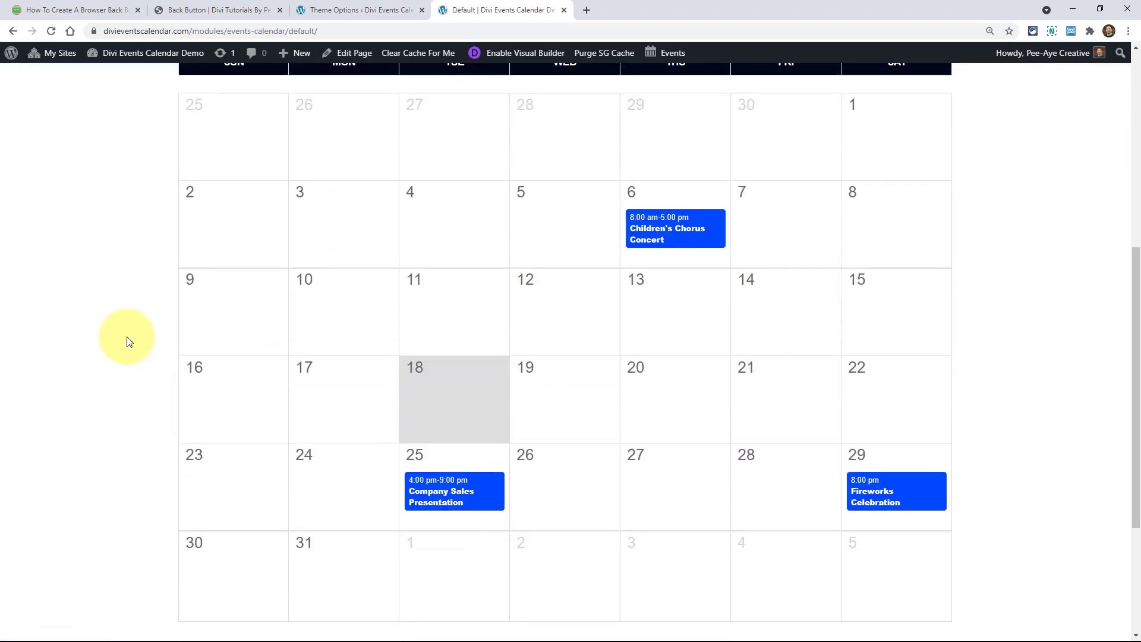
{"action": "left_click", "coordinate": [673, 228]}
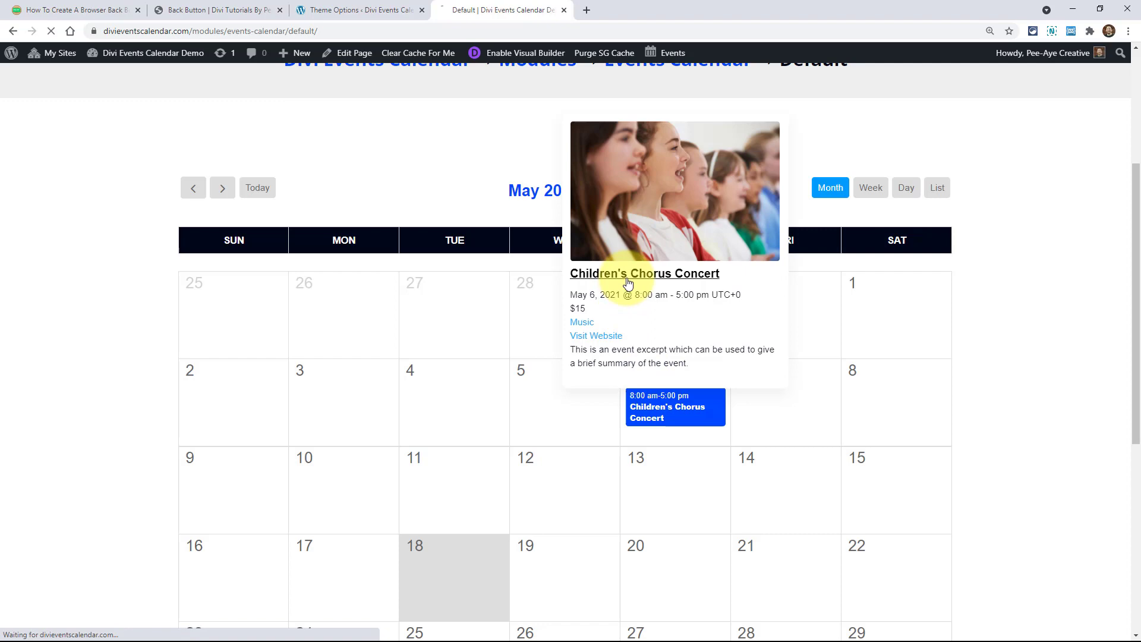
{"action": "left_click", "coordinate": [644, 273]}
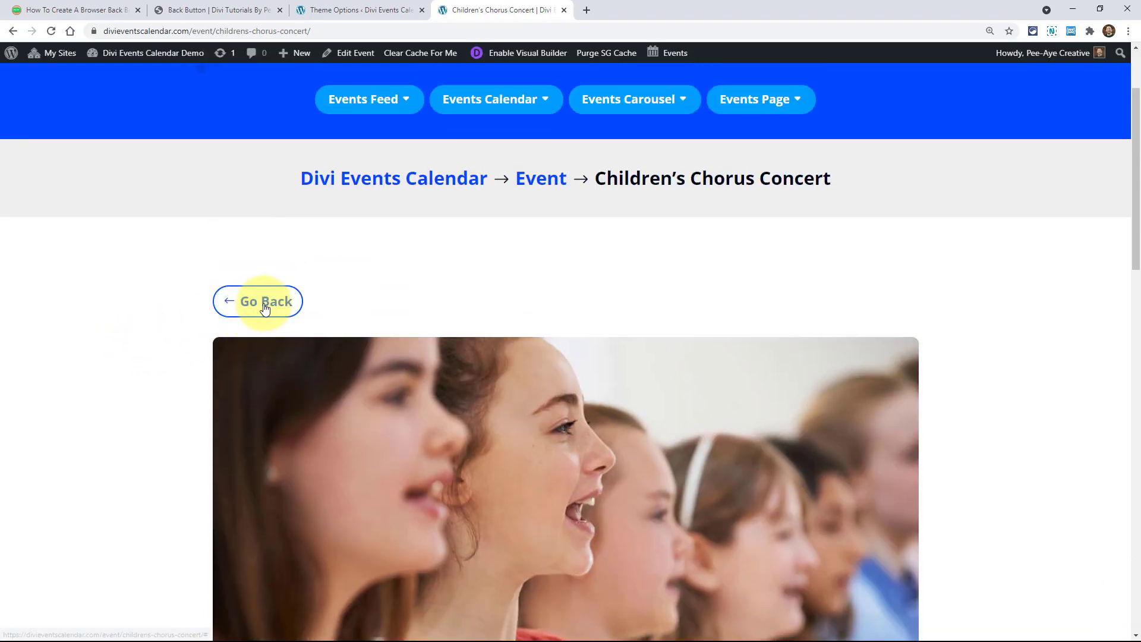
{"action": "left_click", "coordinate": [266, 302]}
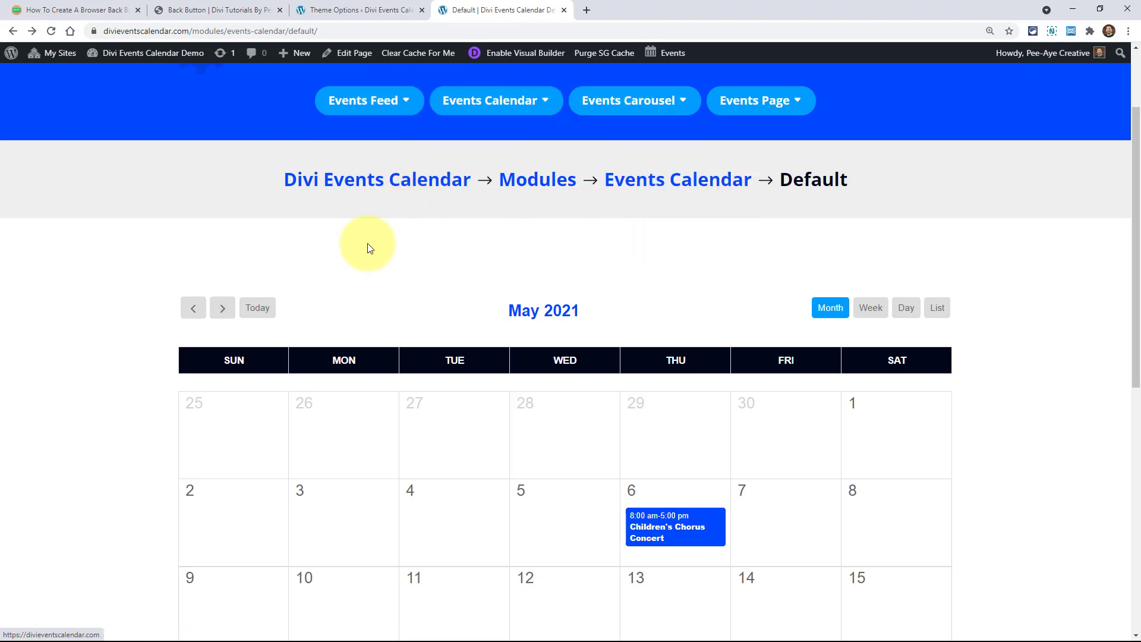
{"action": "mouse_move", "coordinate": [359, 258]}
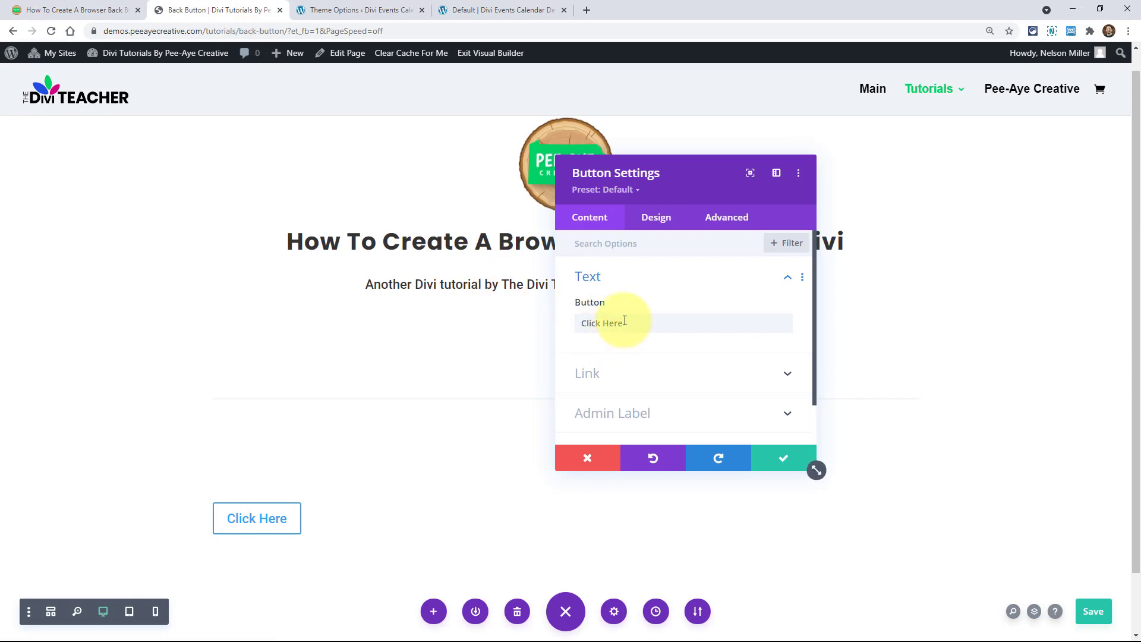
Check the button's Advanced CSS ID/class options, dismiss its settings and head to the events site's Theme Builder.
{"action": "left_click", "coordinate": [726, 217]}
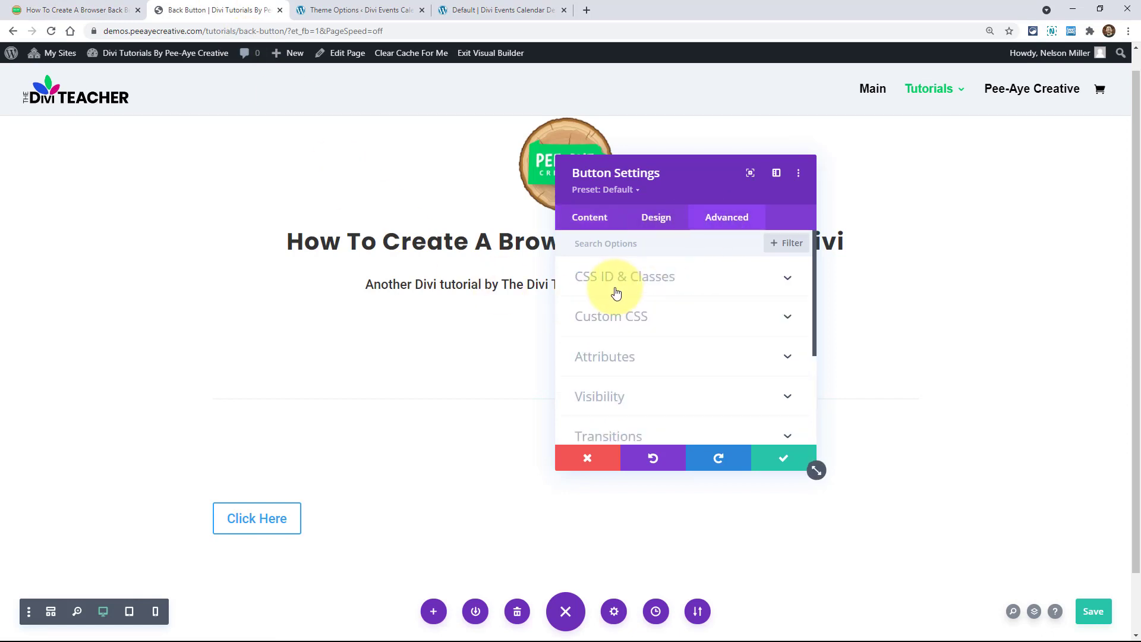
{"action": "left_click", "coordinate": [588, 458]}
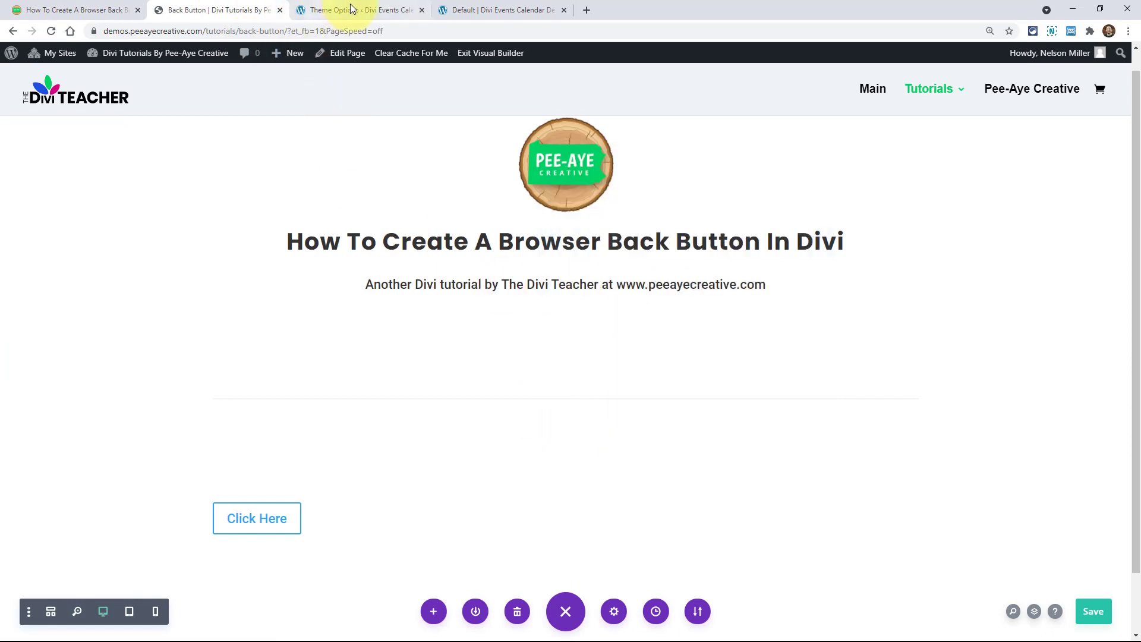
{"action": "left_click", "coordinate": [357, 10]}
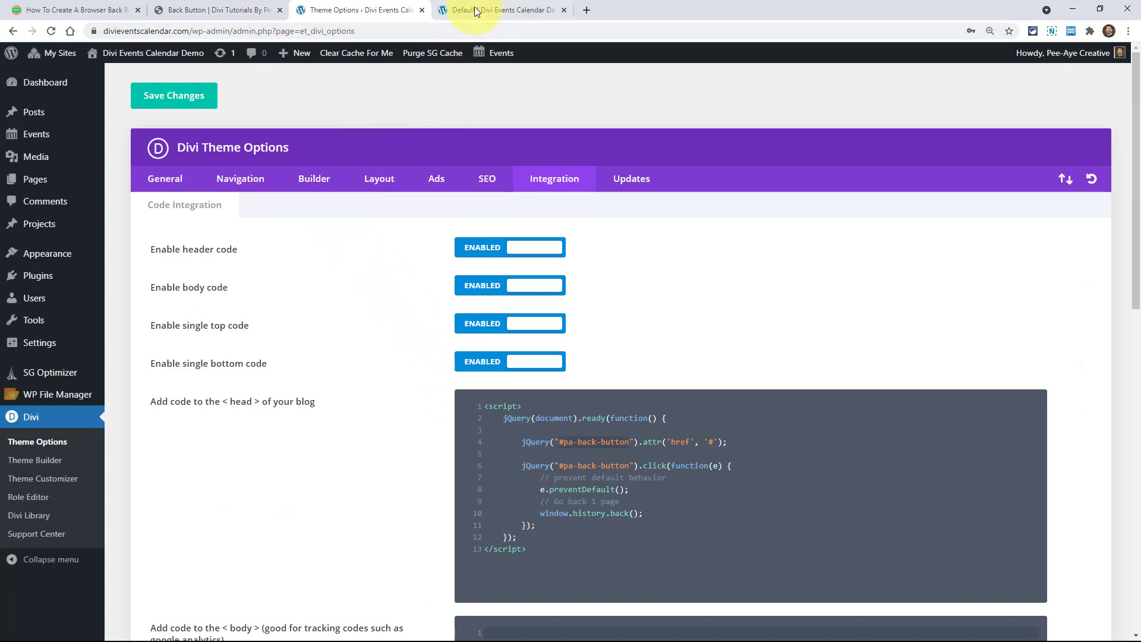
{"action": "left_click", "coordinate": [498, 9]}
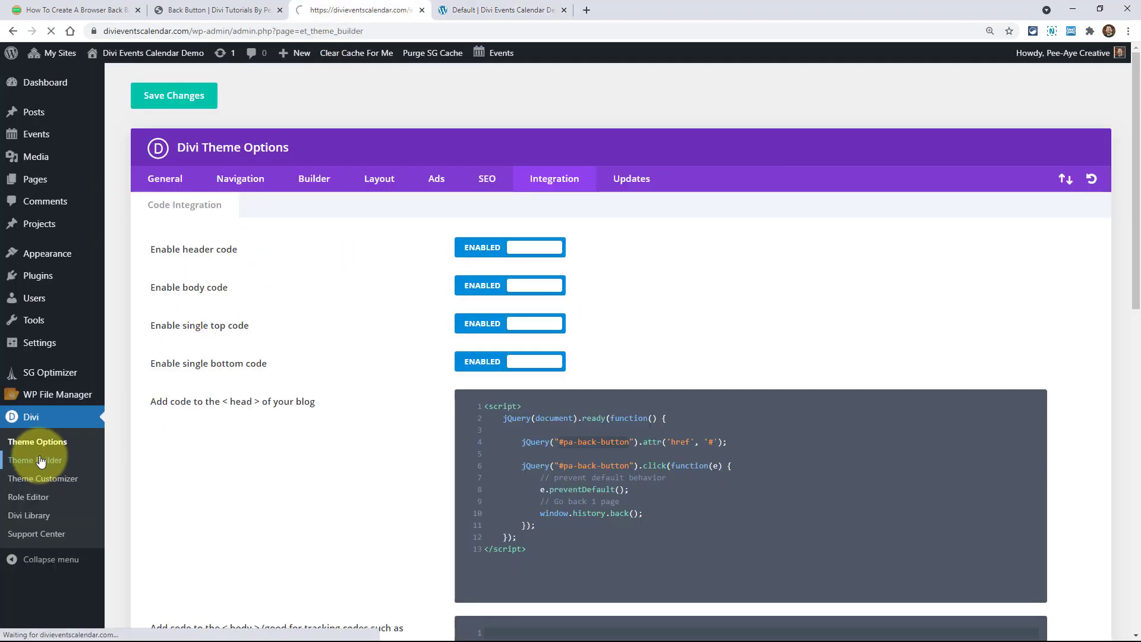
View the Use On settings of the All Events - Standard Layout template in the templates list.
{"action": "left_click", "coordinate": [36, 460]}
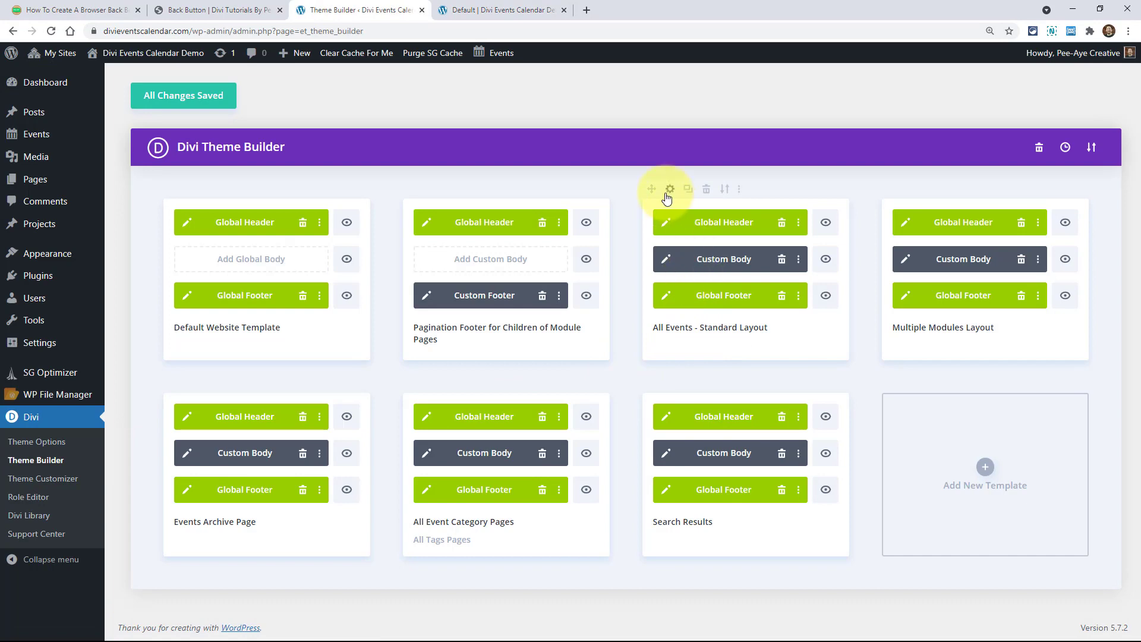
{"action": "left_click", "coordinate": [670, 189]}
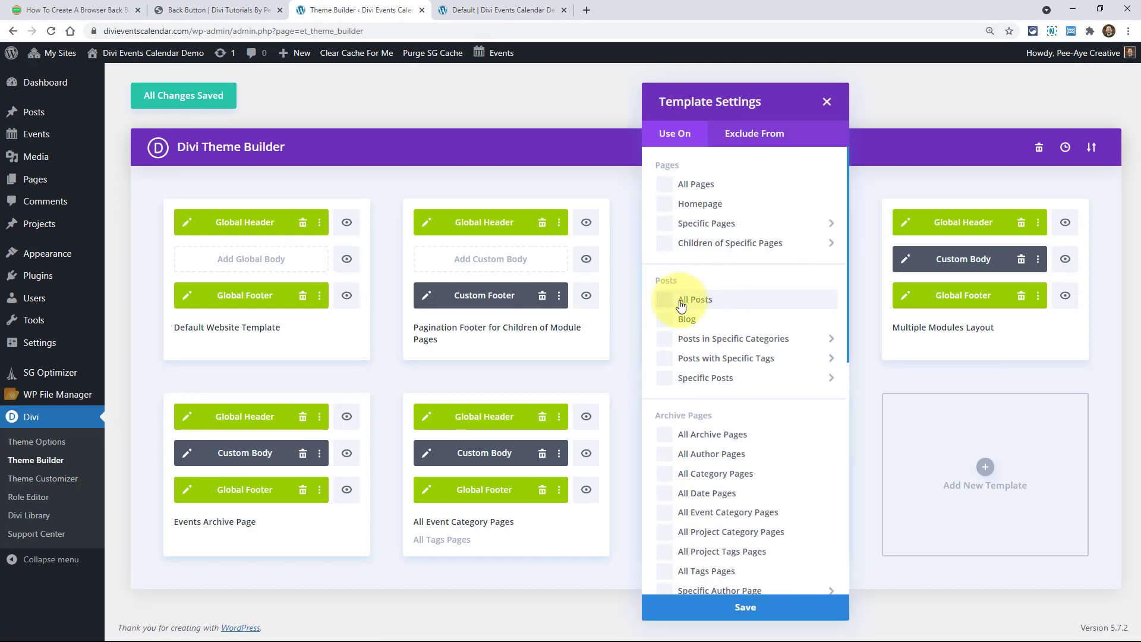
{"action": "scroll", "scroll_direction": "down", "scroll_amount": 3}
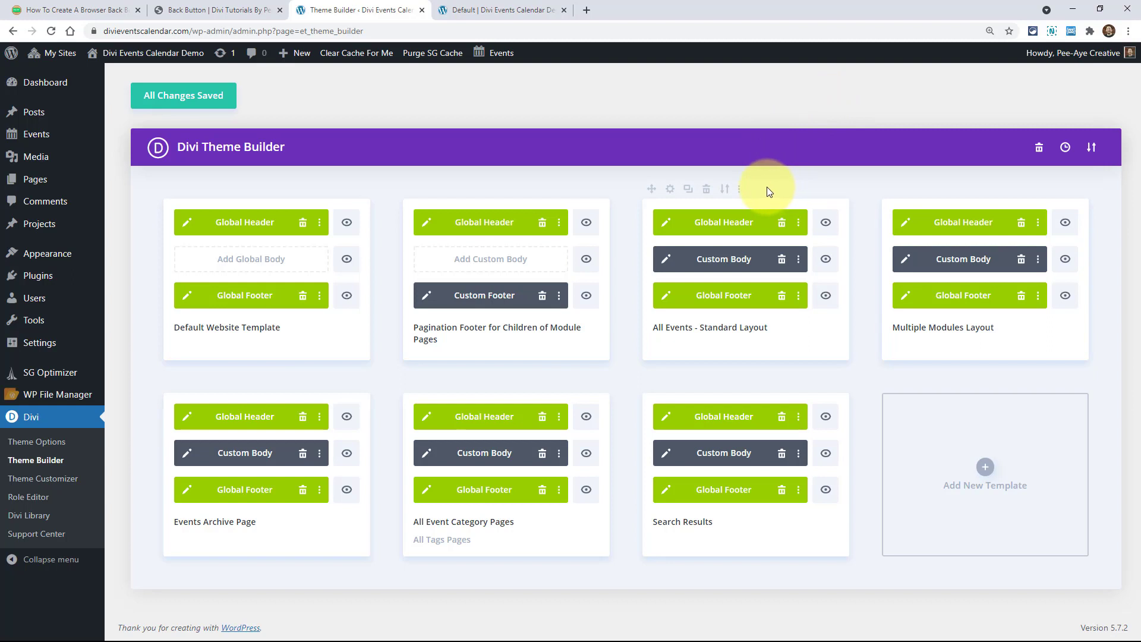
{"action": "mouse_move", "coordinate": [757, 189]}
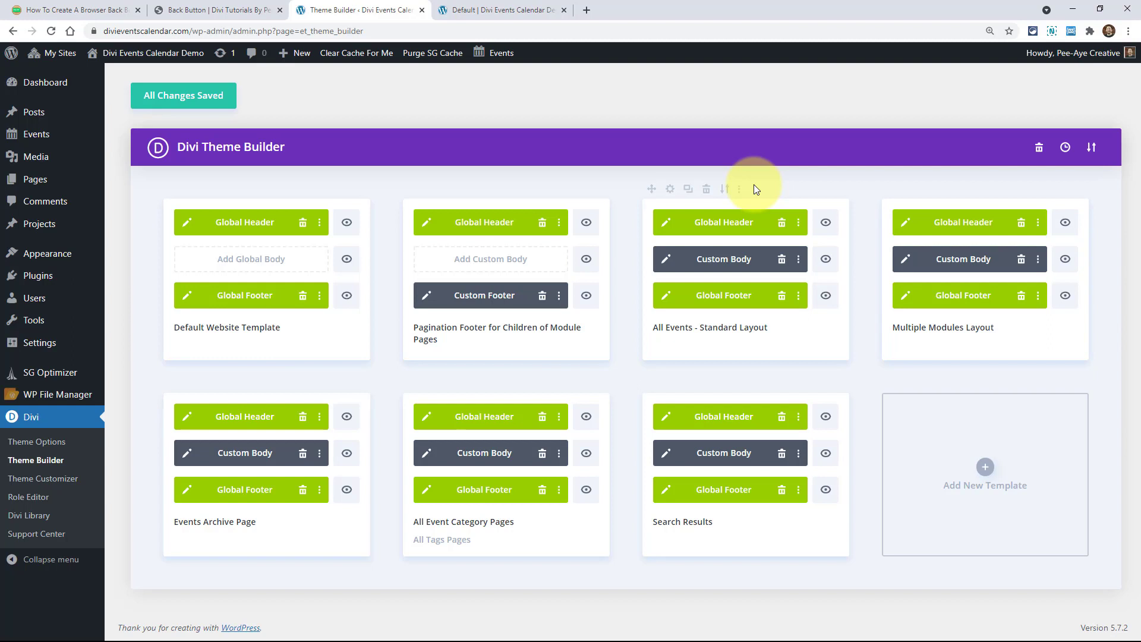
{"action": "mouse_move", "coordinate": [739, 188]}
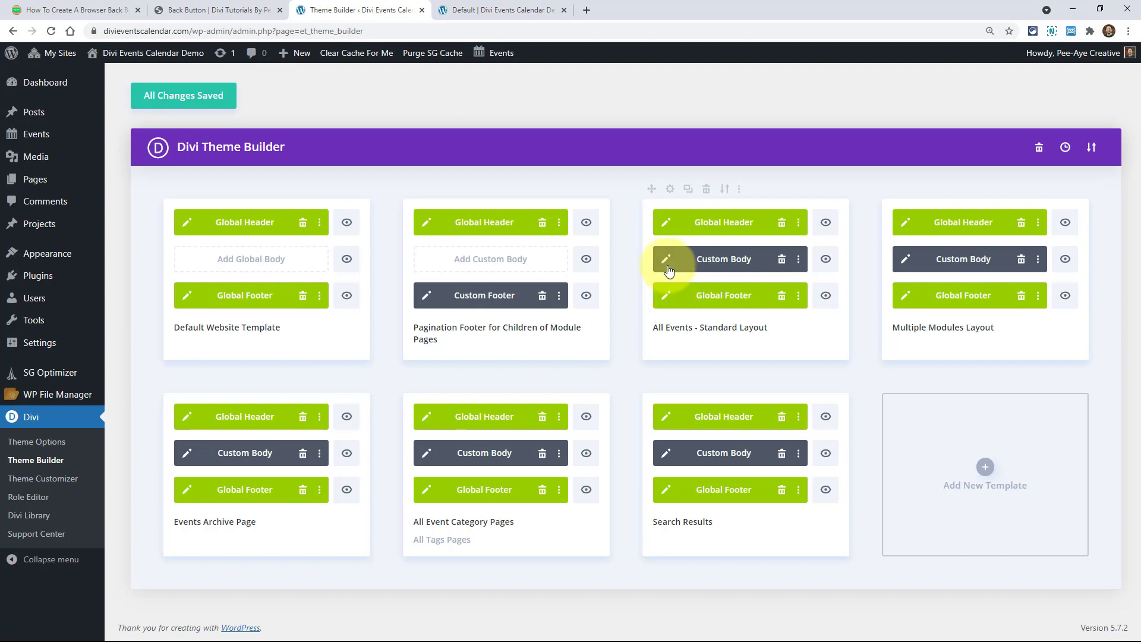
{"action": "mouse_move", "coordinate": [664, 262]}
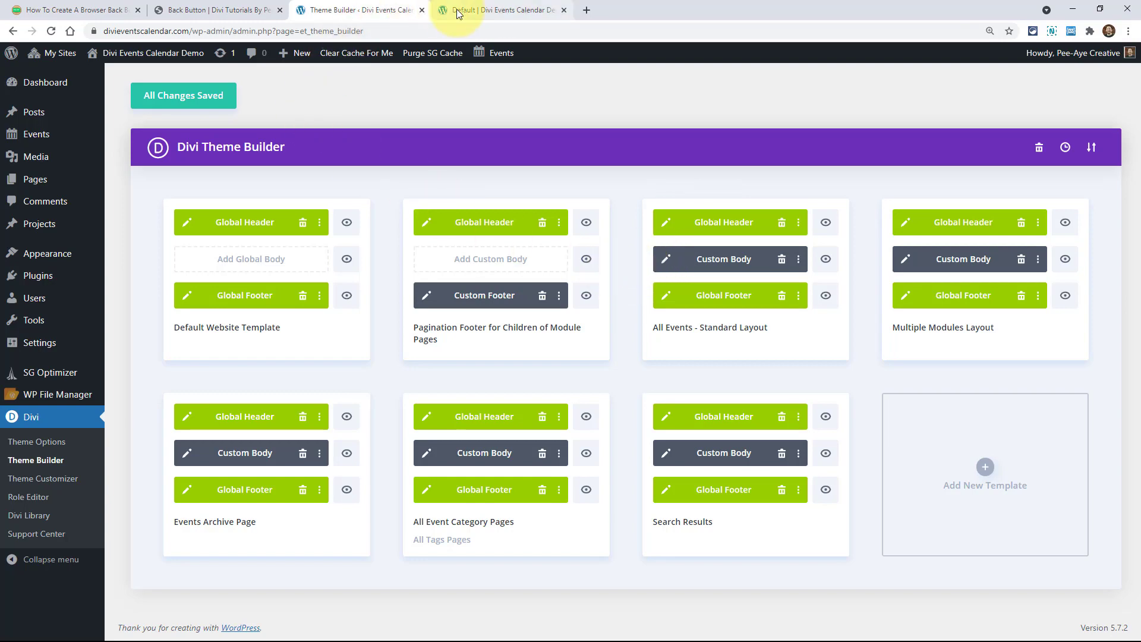
Switch to the tutorial article tab and browse its introduction and video.
{"action": "left_click", "coordinate": [69, 10]}
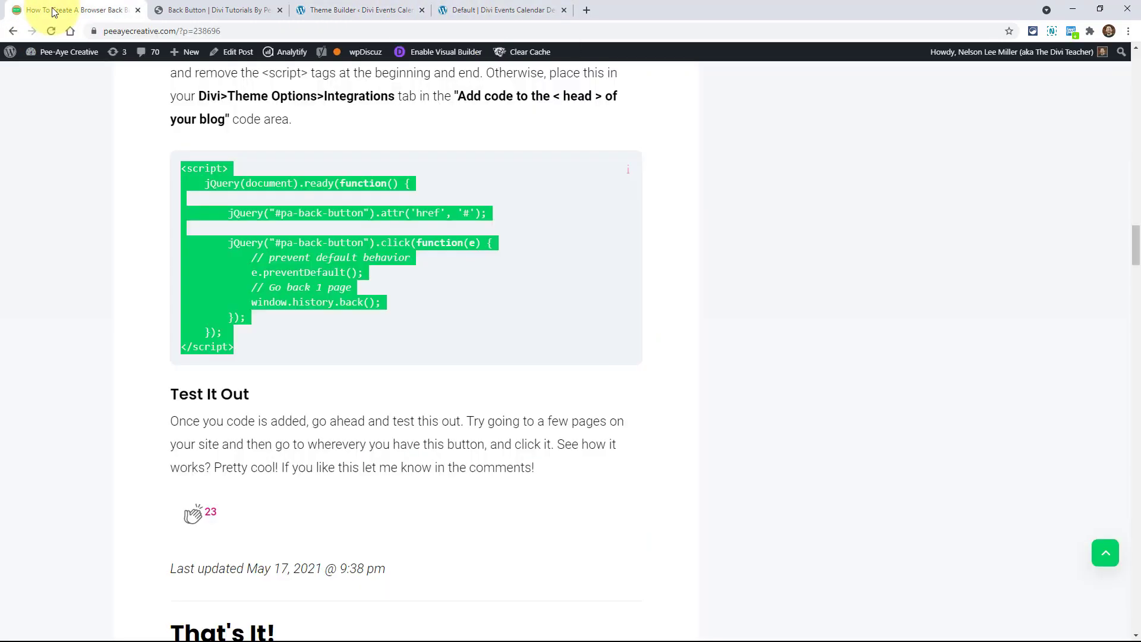
{"action": "left_click", "coordinate": [385, 348]}
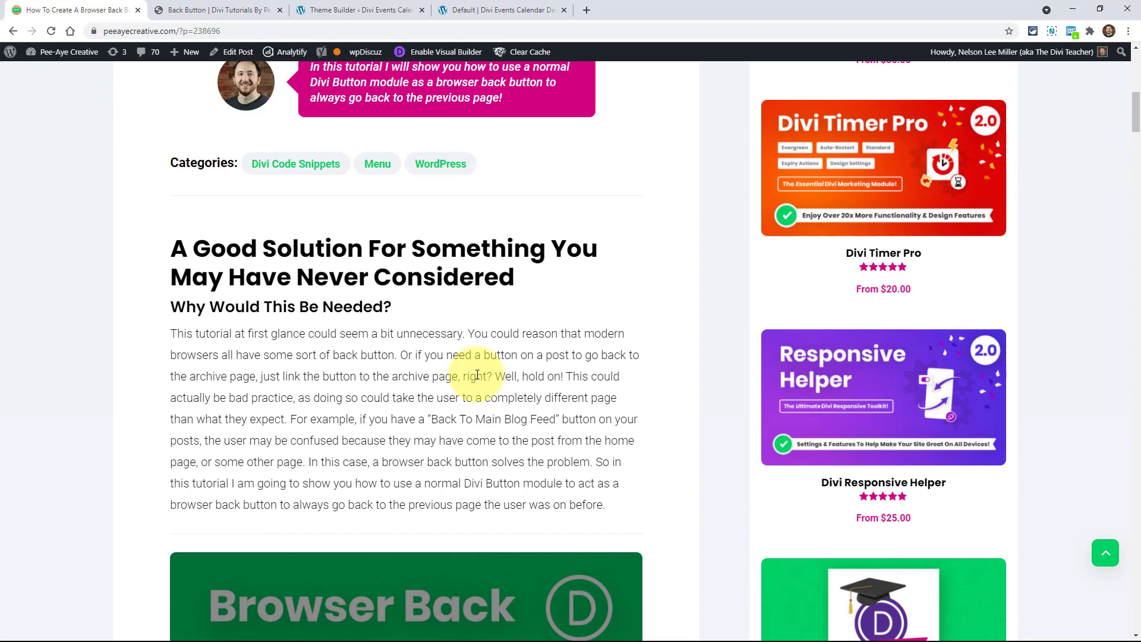
{"action": "scroll", "scroll_direction": "down", "scroll_amount": 3}
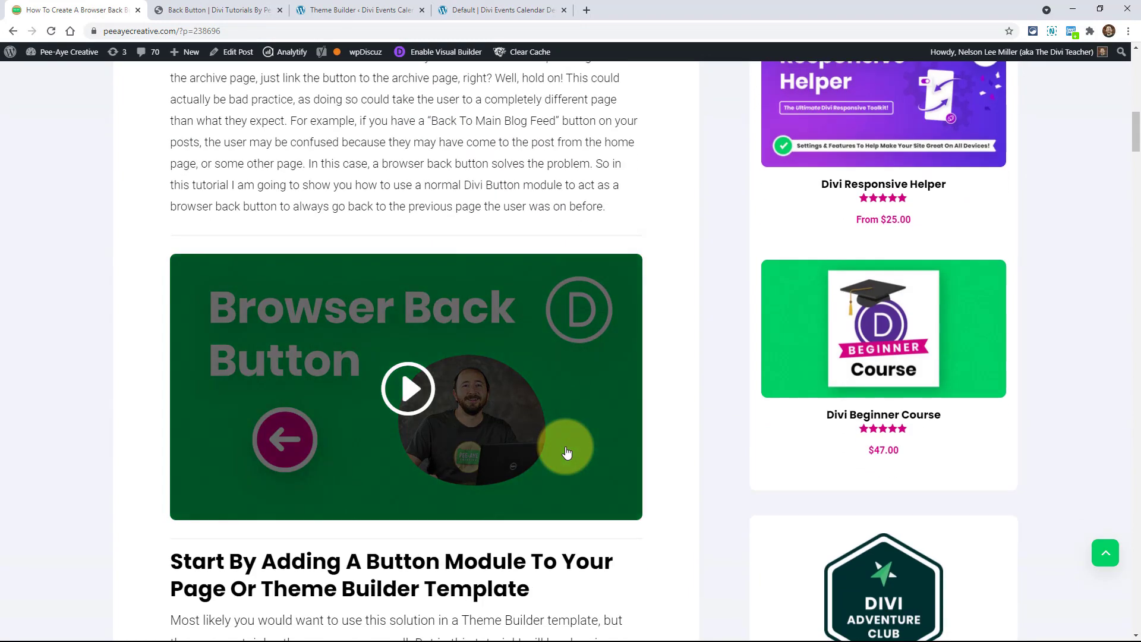
{"action": "scroll", "scroll_direction": "down", "scroll_amount": 3}
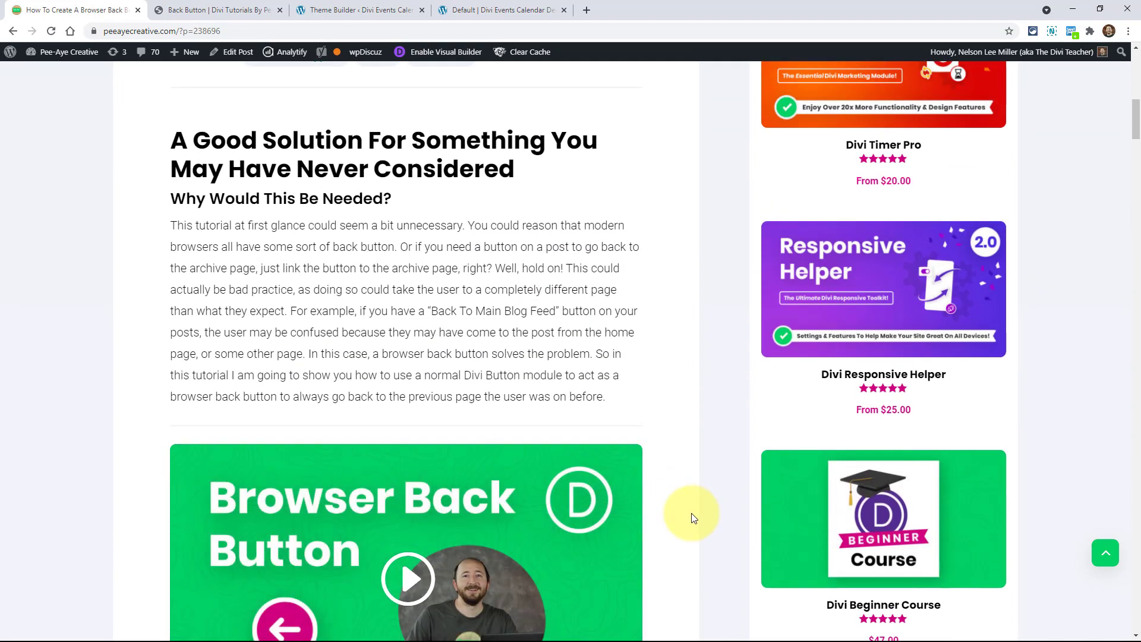